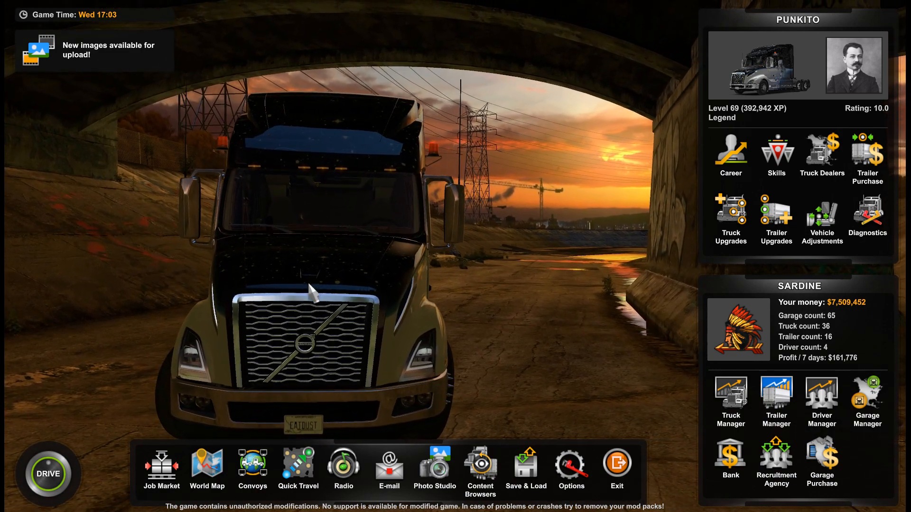
Step: Open the world map from the bottom menu bar of the main hub
{"action": "left_click", "coordinate": [207, 469]}
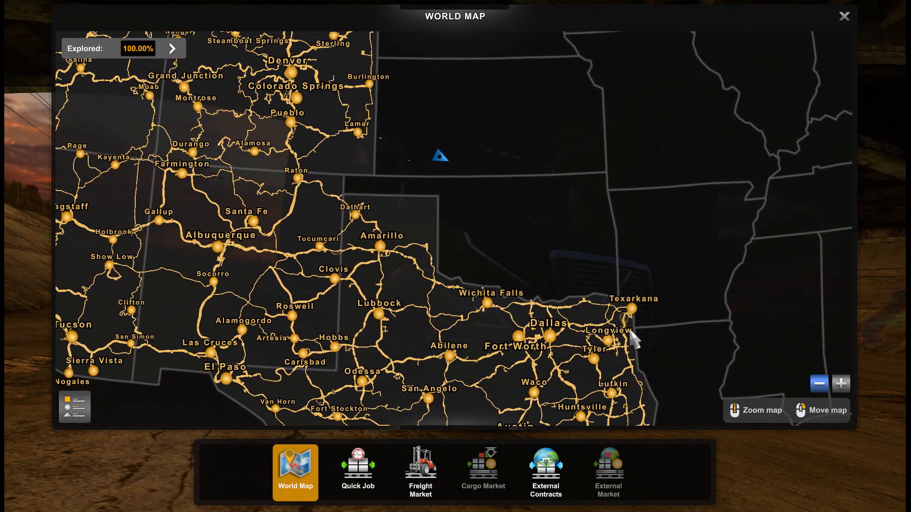
{"action": "mouse_move", "coordinate": [656, 316]}
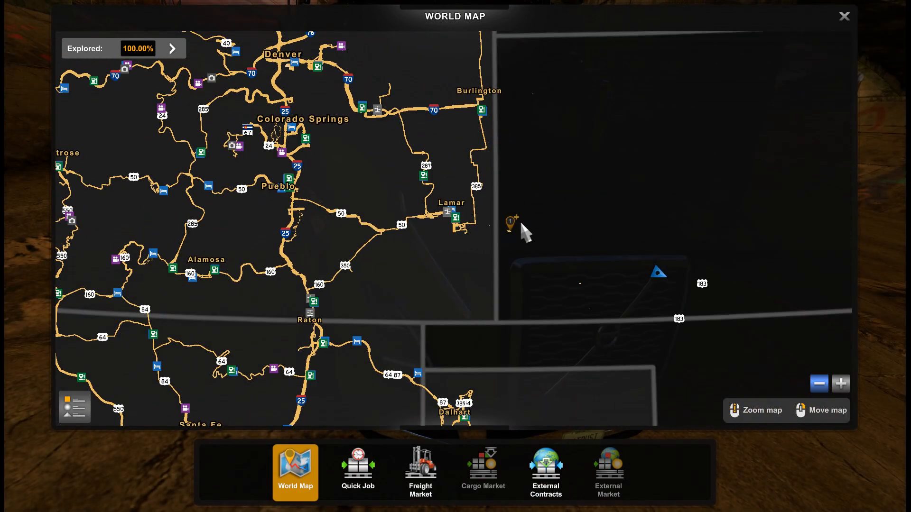
{"action": "mouse_move", "coordinate": [589, 311]}
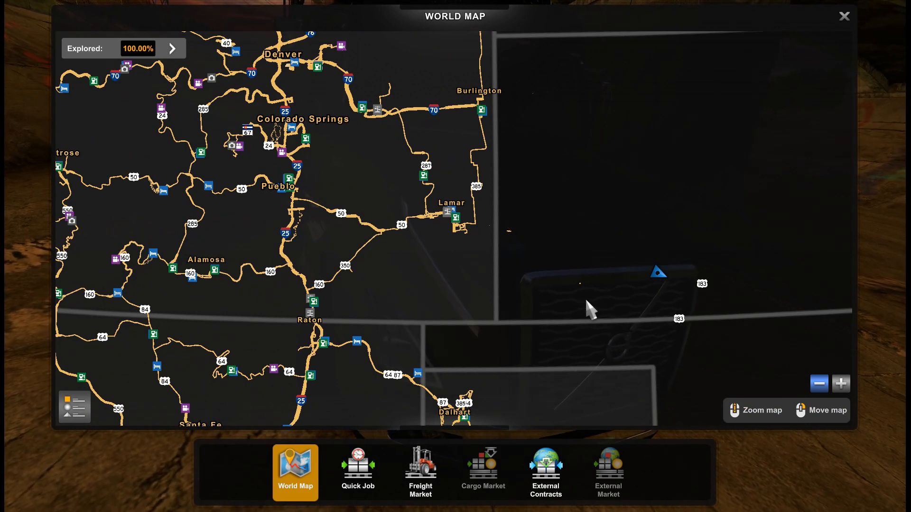
{"action": "mouse_move", "coordinate": [551, 250]}
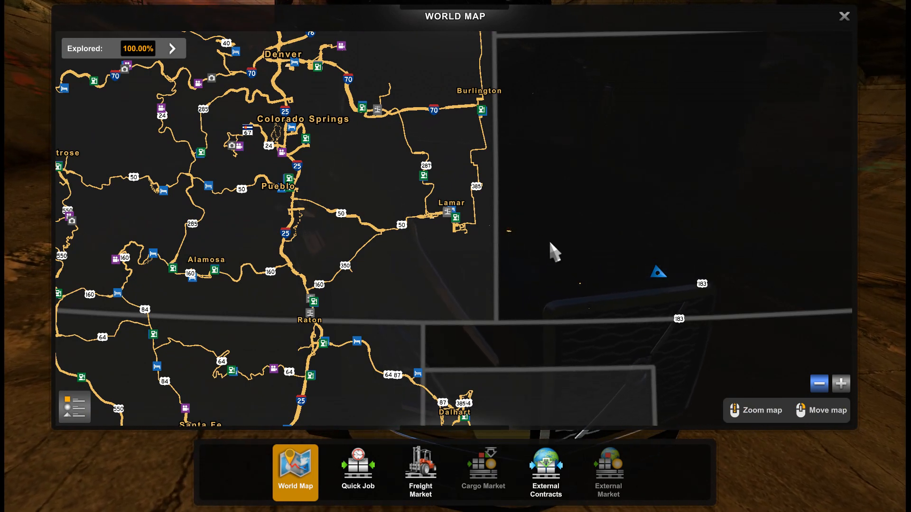
{"action": "mouse_move", "coordinate": [592, 267]}
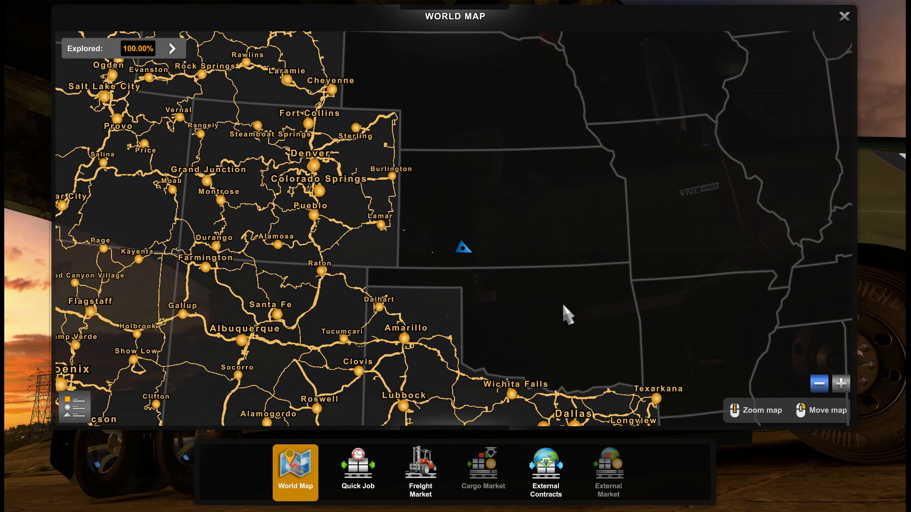
{"action": "mouse_move", "coordinate": [560, 189]}
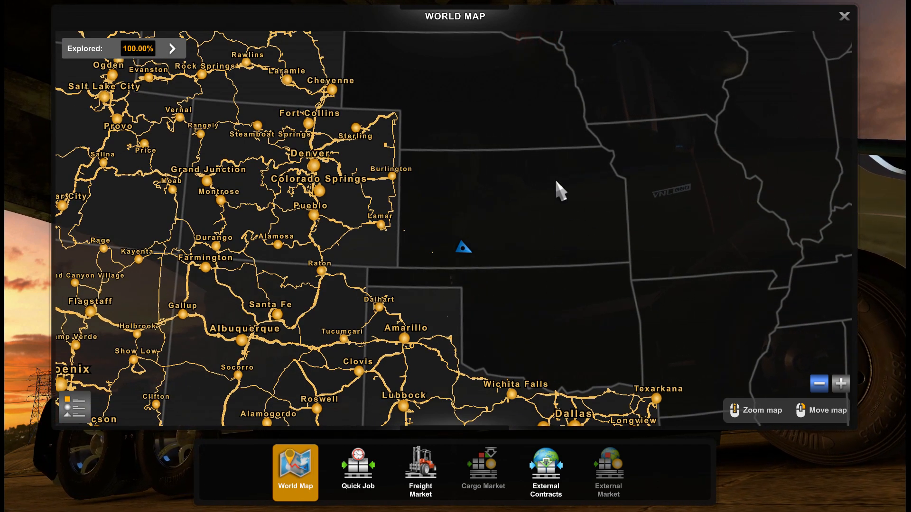
{"action": "mouse_move", "coordinate": [546, 221]}
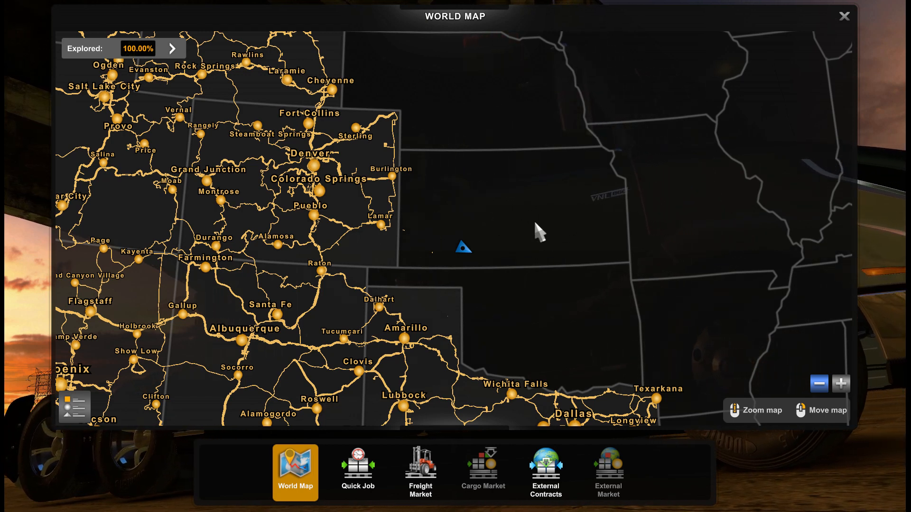
{"action": "mouse_move", "coordinate": [582, 218]}
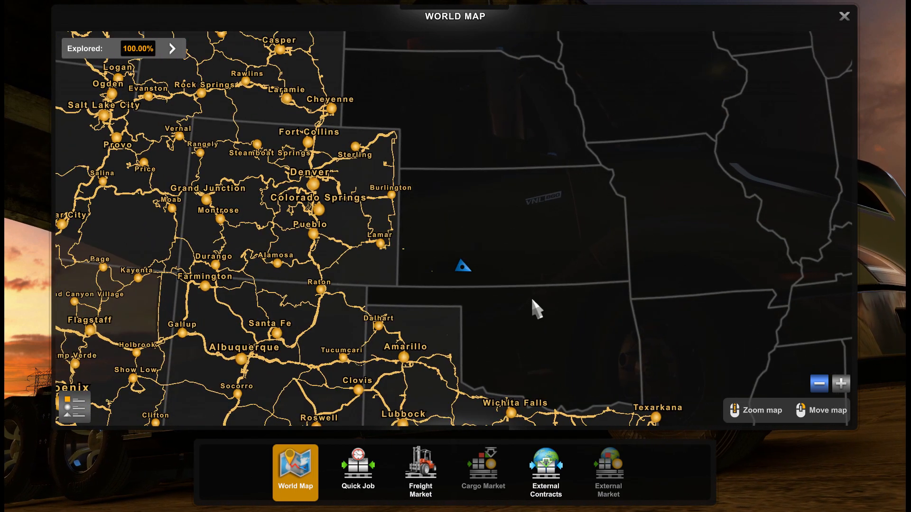
{"action": "mouse_move", "coordinate": [587, 308]}
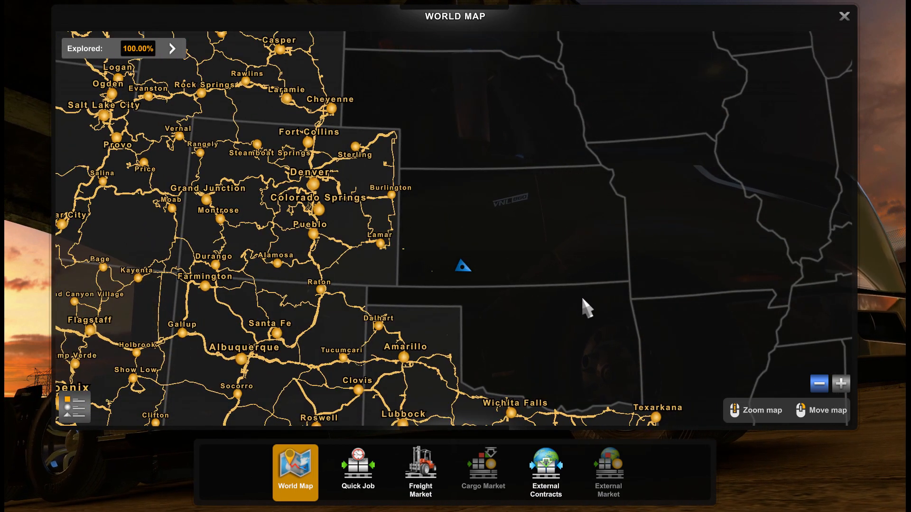
{"action": "mouse_move", "coordinate": [581, 244]}
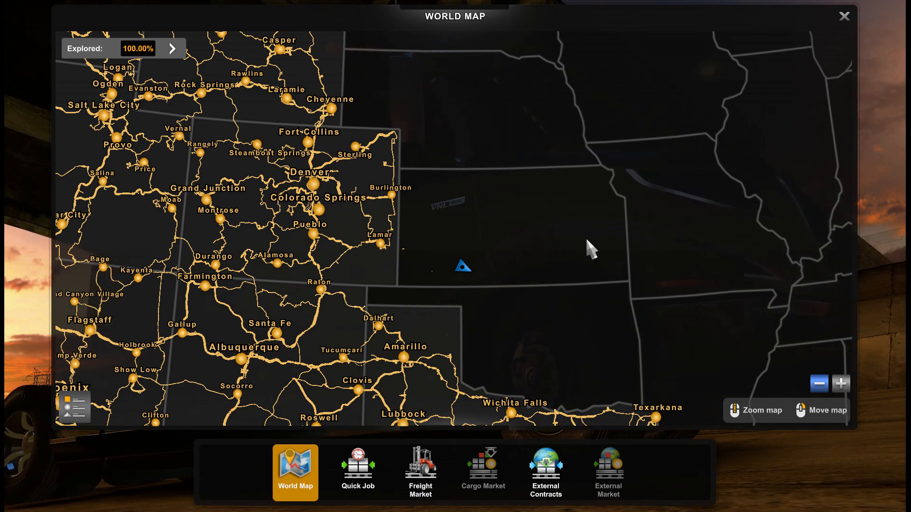
{"action": "mouse_move", "coordinate": [528, 254]}
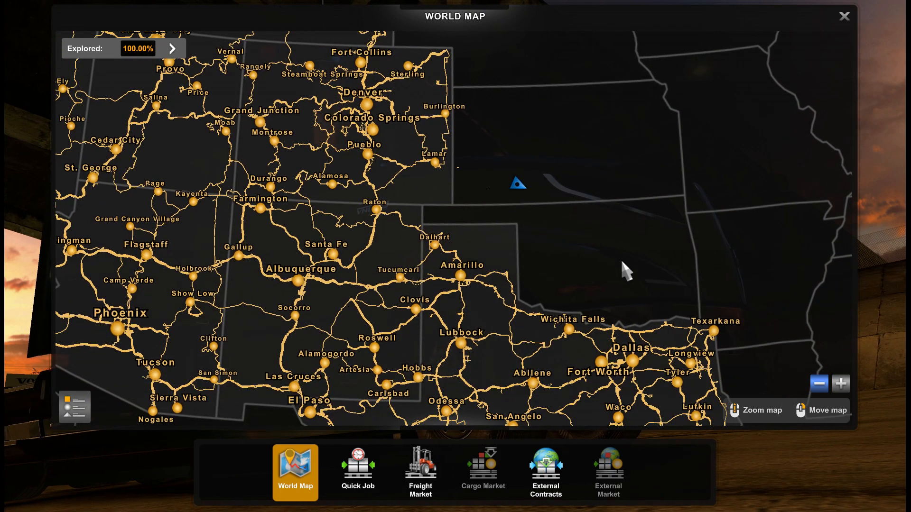
{"action": "mouse_move", "coordinate": [633, 197]}
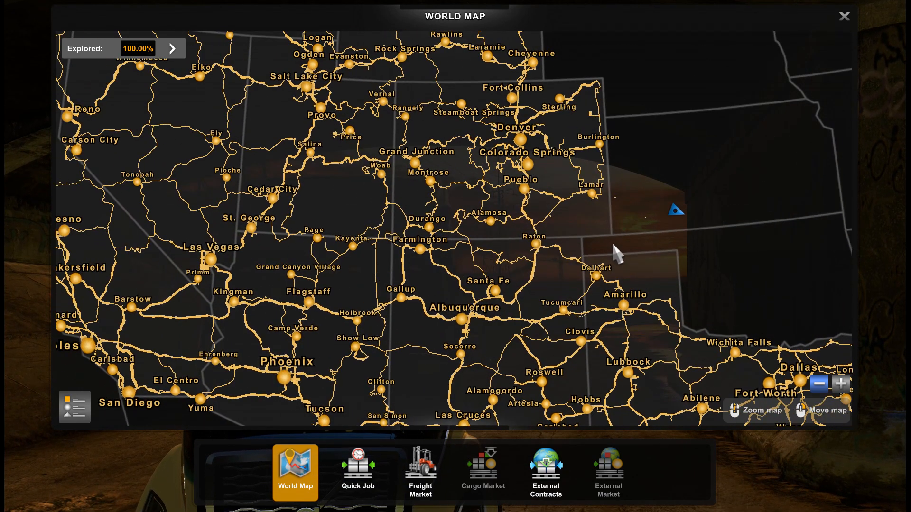
{"action": "mouse_move", "coordinate": [177, 53]}
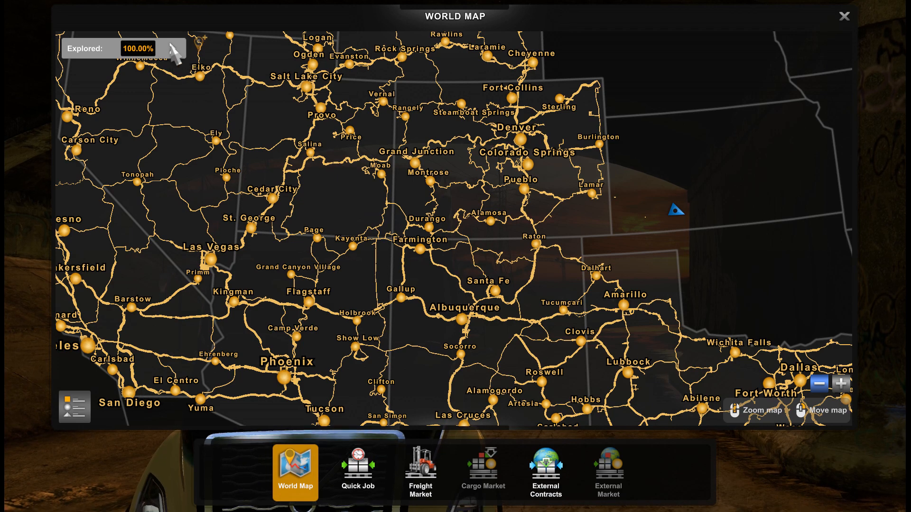
Step: Open the Map Exploration panel showing all twelve western states at 100%
{"action": "left_click", "coordinate": [172, 48]}
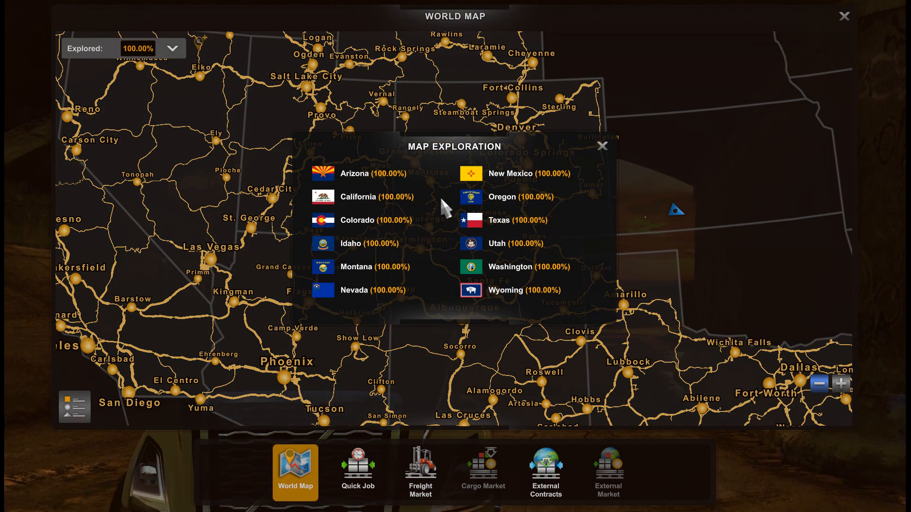
{"action": "mouse_move", "coordinate": [381, 185]}
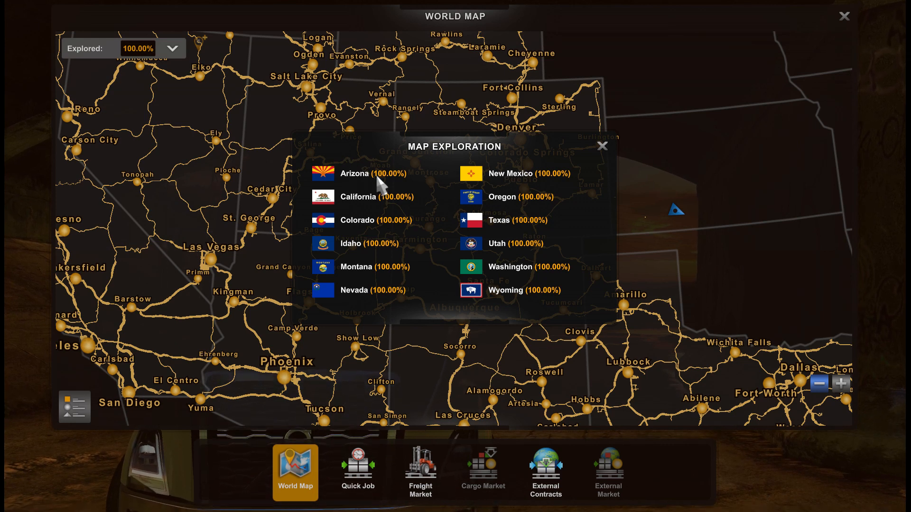
{"action": "mouse_move", "coordinate": [510, 207]}
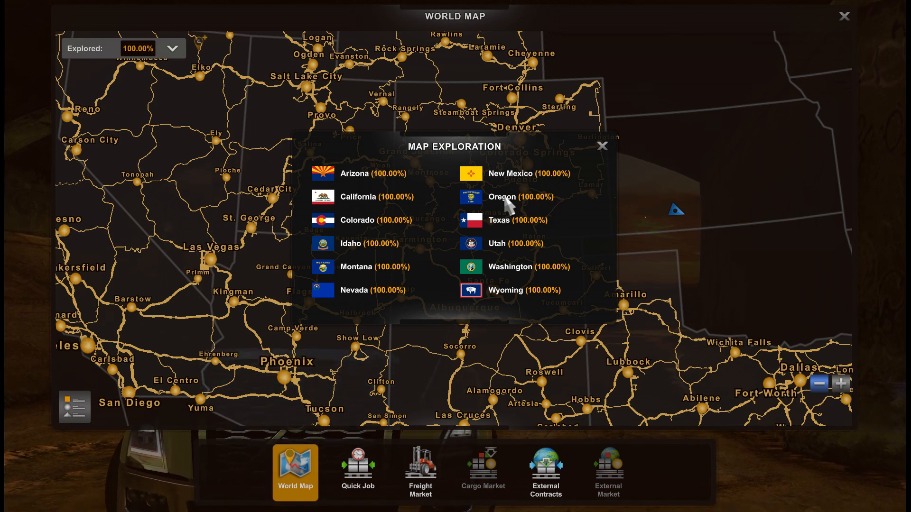
{"action": "mouse_move", "coordinate": [395, 289]}
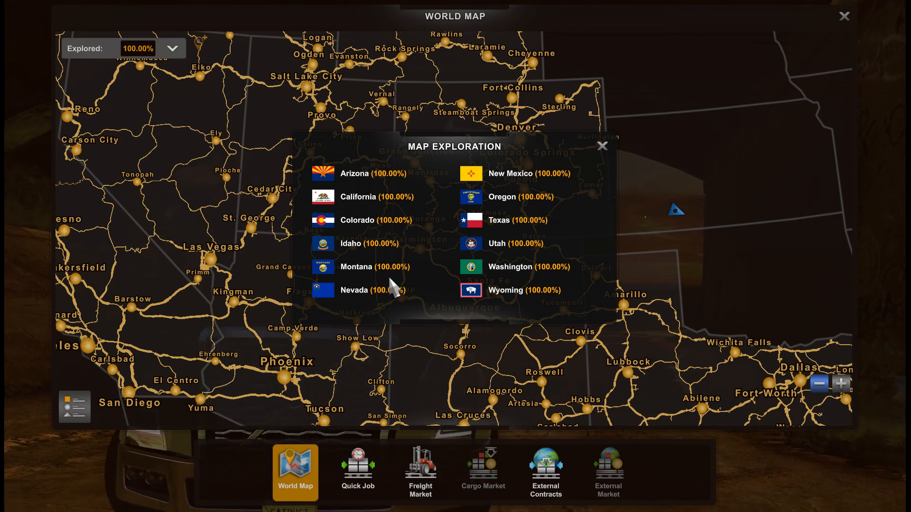
{"action": "mouse_move", "coordinate": [403, 187]}
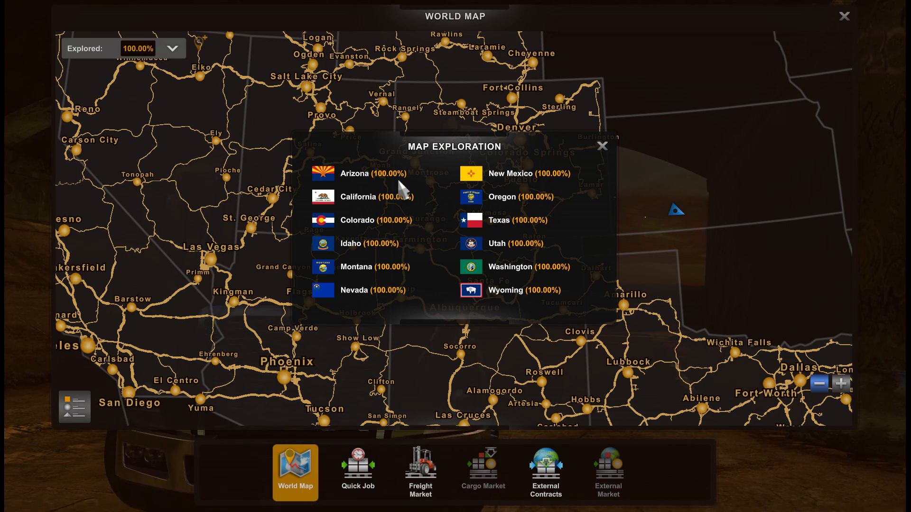
{"action": "mouse_move", "coordinate": [375, 180]}
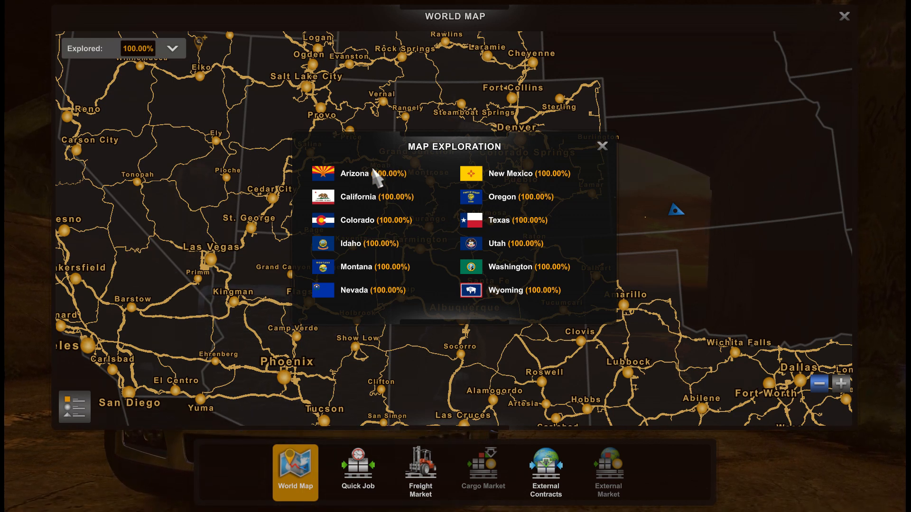
{"action": "mouse_move", "coordinate": [510, 173]}
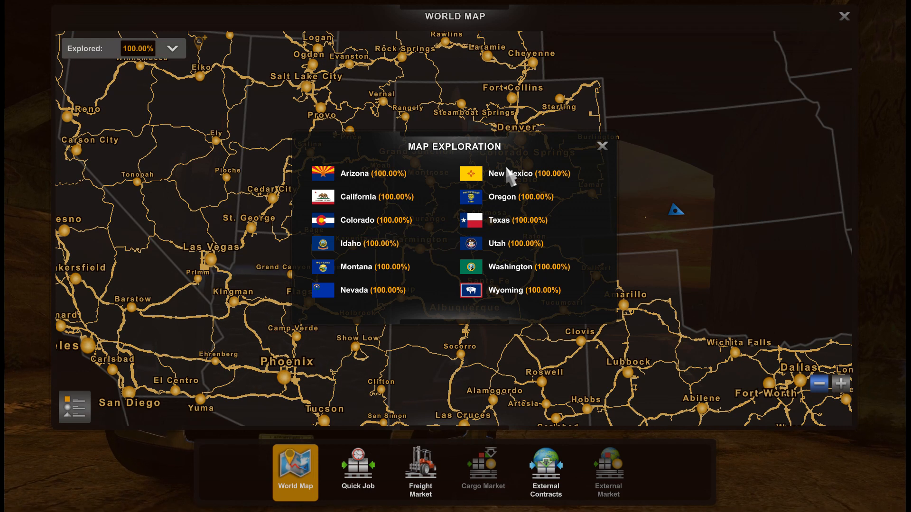
{"action": "mouse_move", "coordinate": [549, 290]}
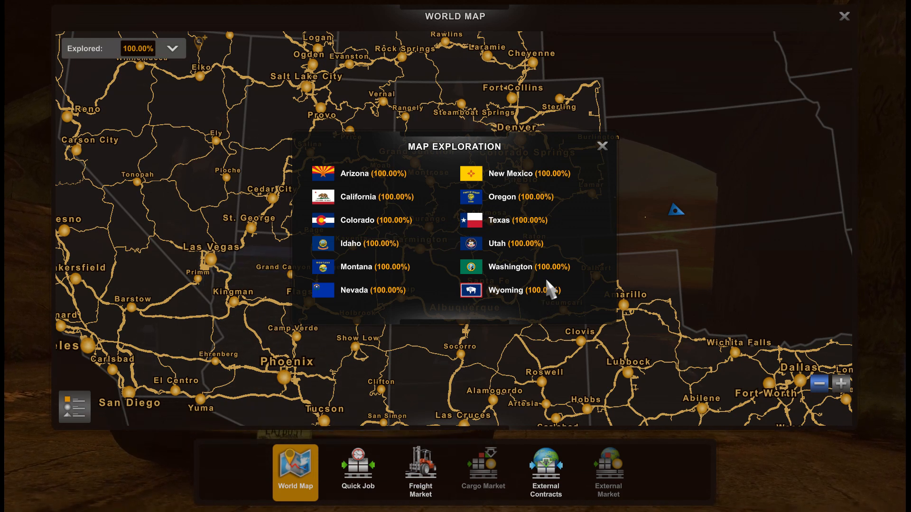
{"action": "mouse_move", "coordinate": [540, 183]}
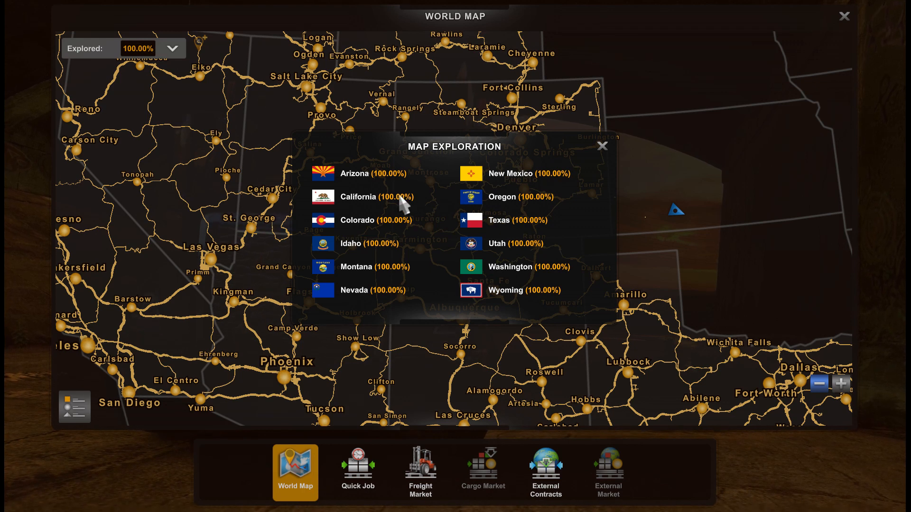
{"action": "mouse_move", "coordinate": [521, 296]}
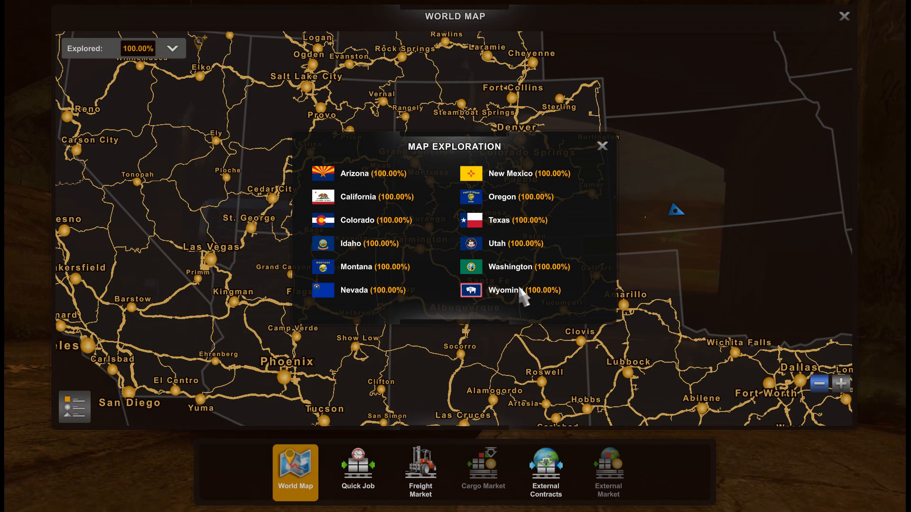
{"action": "mouse_move", "coordinate": [516, 187]}
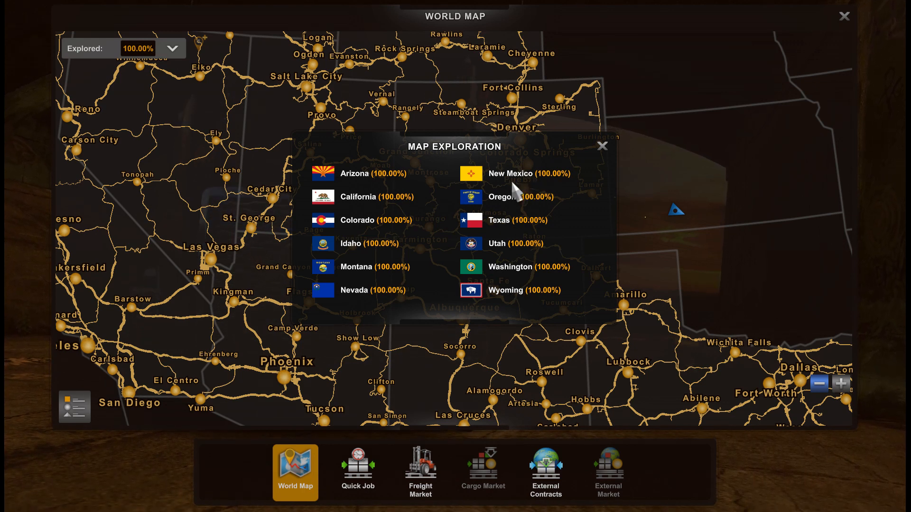
{"action": "mouse_move", "coordinate": [603, 146]}
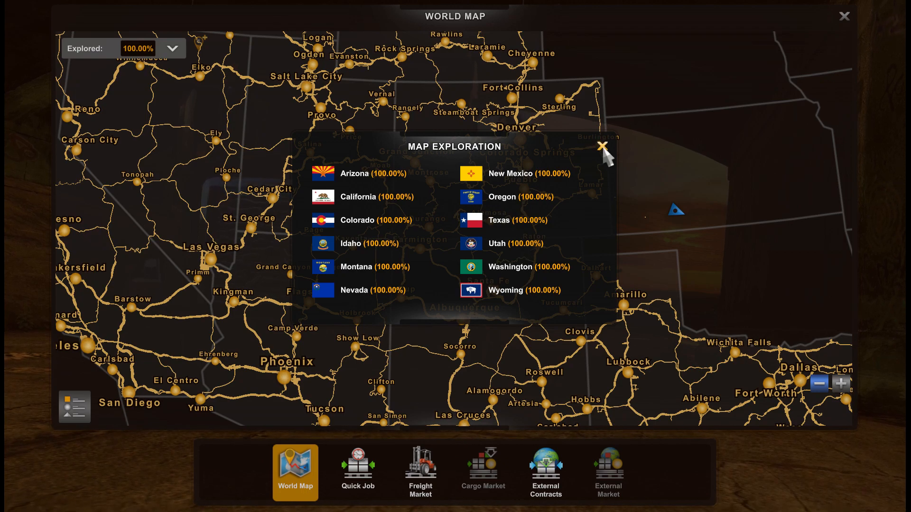
Step: Close the Map Exploration panel, leaving the 100%-explored world map visible
{"action": "left_click", "coordinate": [602, 147]}
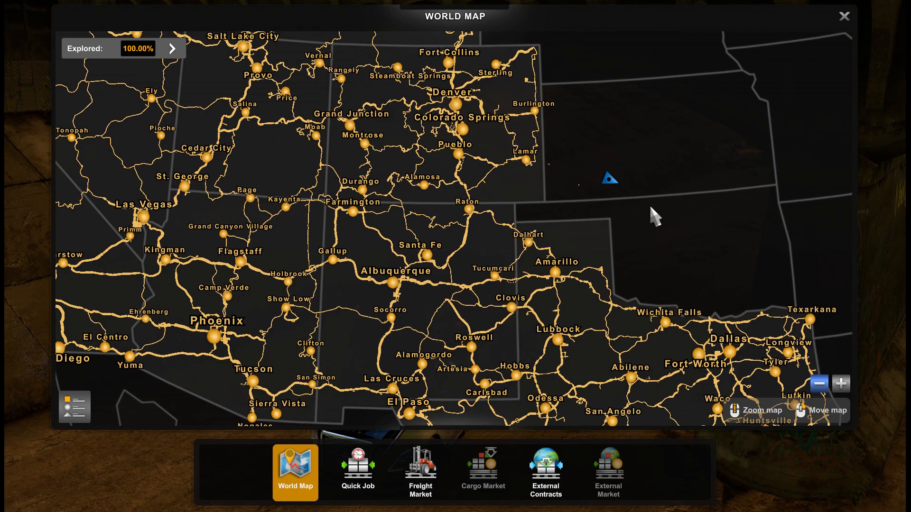
{"action": "mouse_move", "coordinate": [655, 227]}
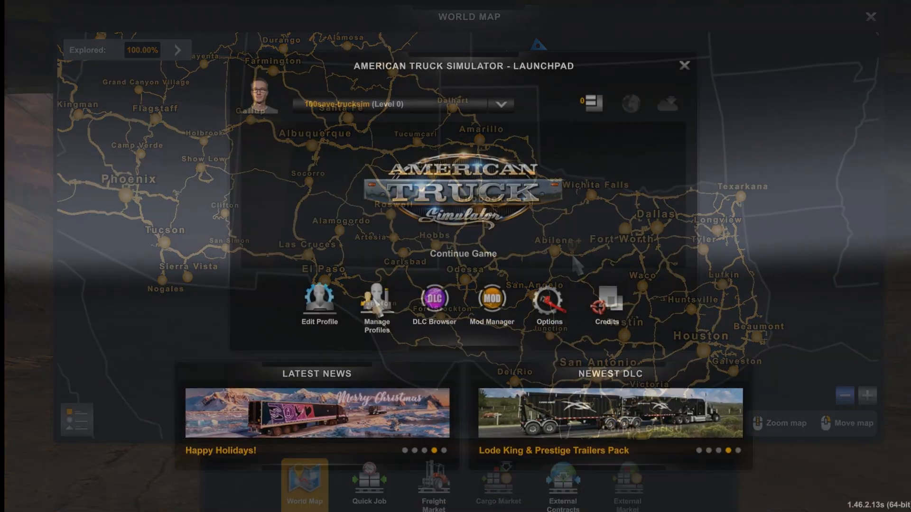
Step: Create local profile trucksim-jan23 for company 'trucksim' with Steam Cloud turned off
{"action": "left_click", "coordinate": [376, 306]}
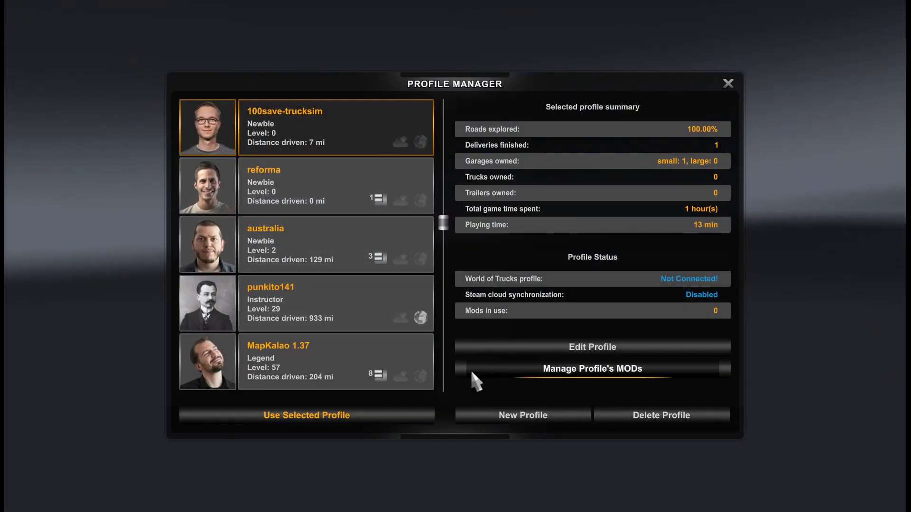
{"action": "left_click", "coordinate": [522, 414]}
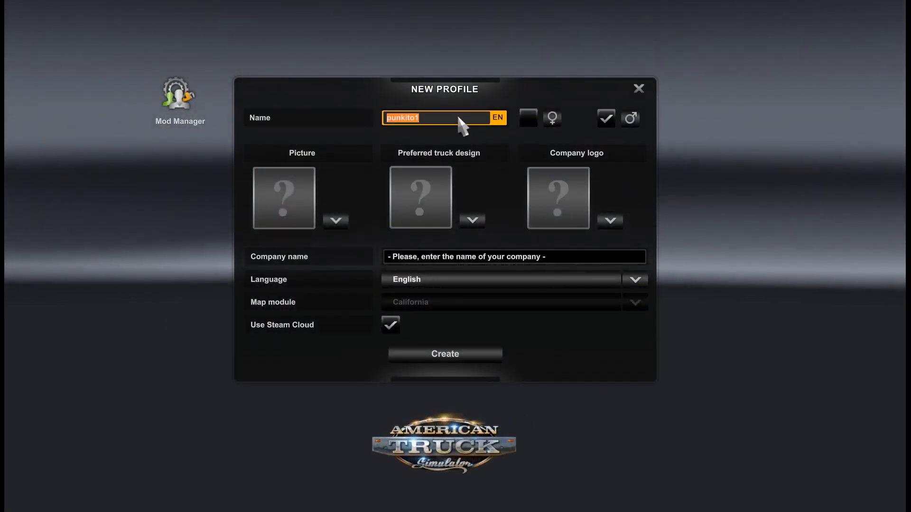
{"action": "left_click", "coordinate": [513, 256]}
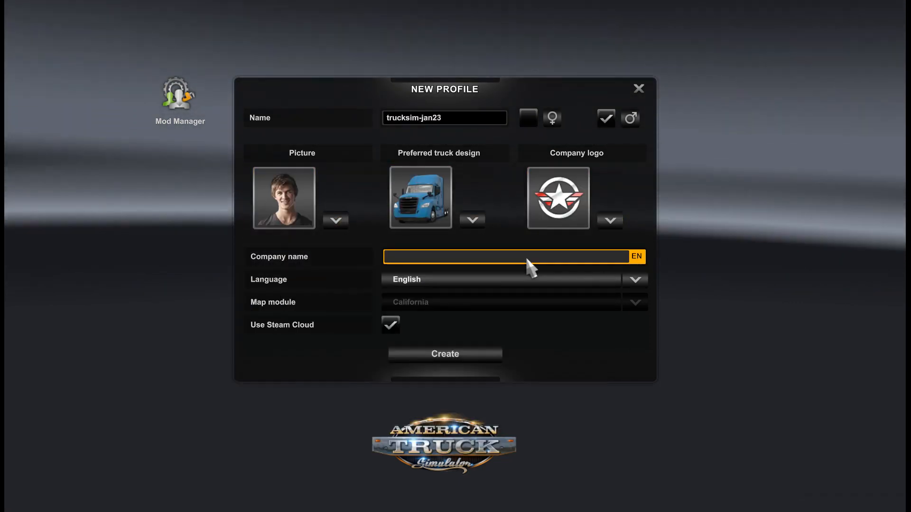
{"action": "type", "text": "trucksim"}
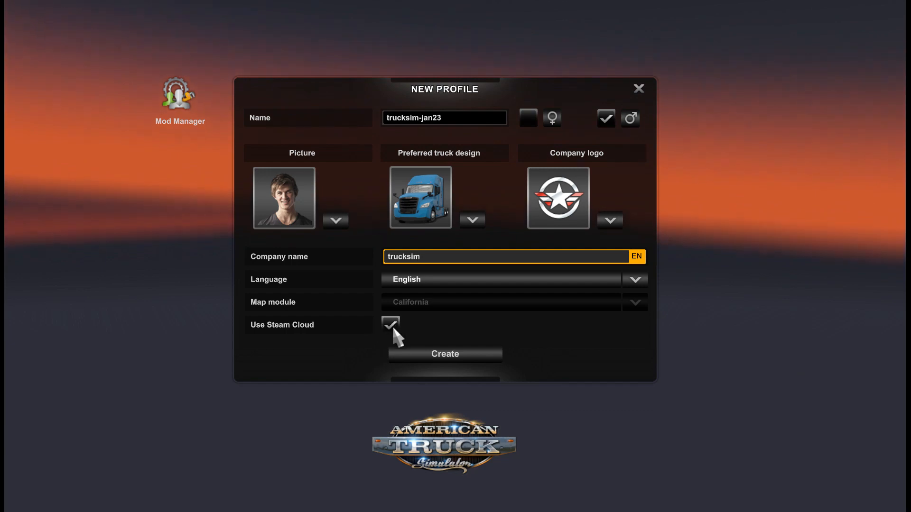
{"action": "left_click", "coordinate": [391, 324]}
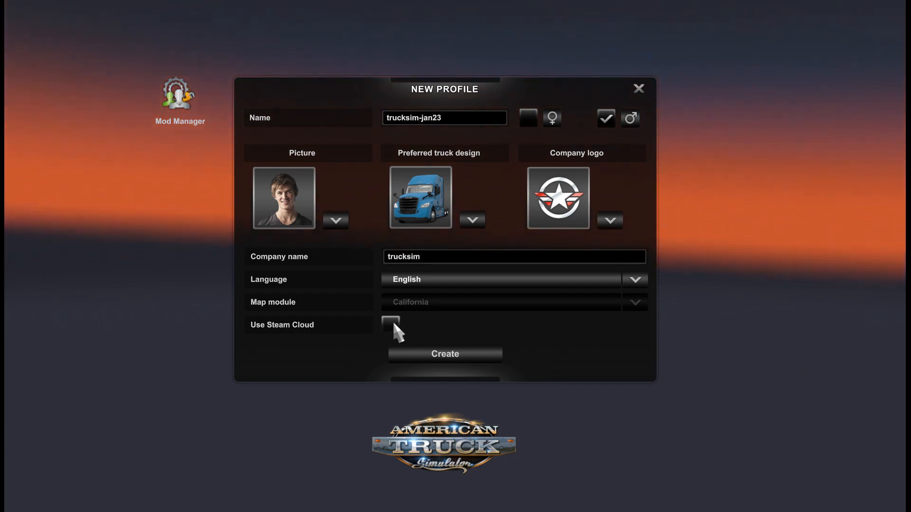
{"action": "mouse_move", "coordinate": [479, 331]}
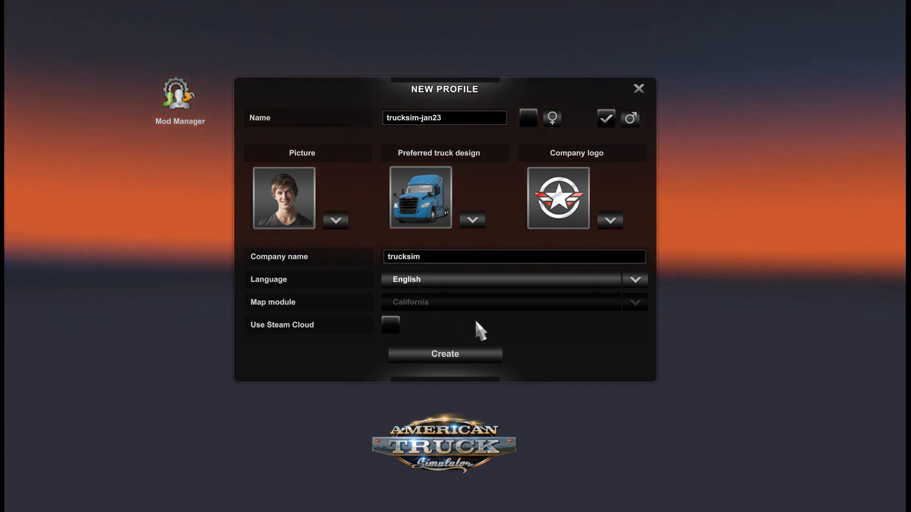
{"action": "left_click", "coordinate": [445, 354]}
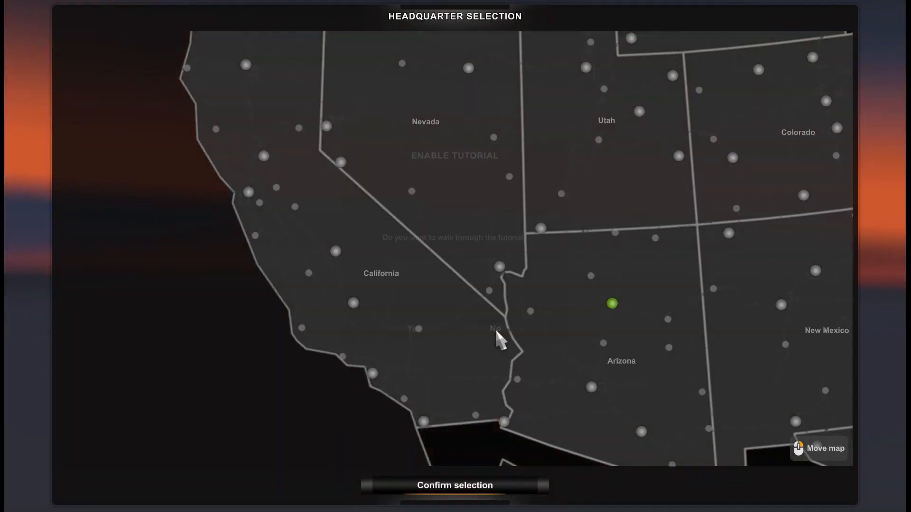
{"action": "left_click", "coordinate": [454, 485]}
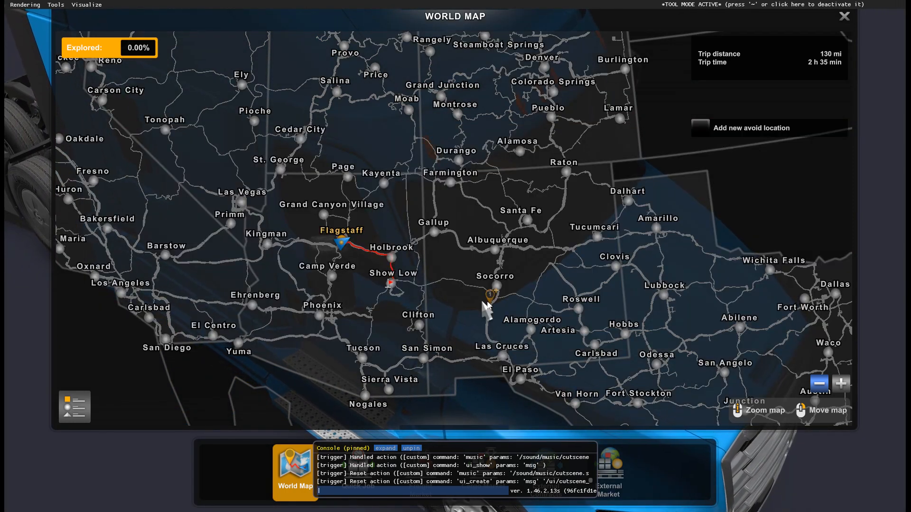
Step: Run 'goto sheridan' and 'g_set_time_6' in the console, then bring up the in-game menu
{"action": "type", "text": "goto sheridan"}
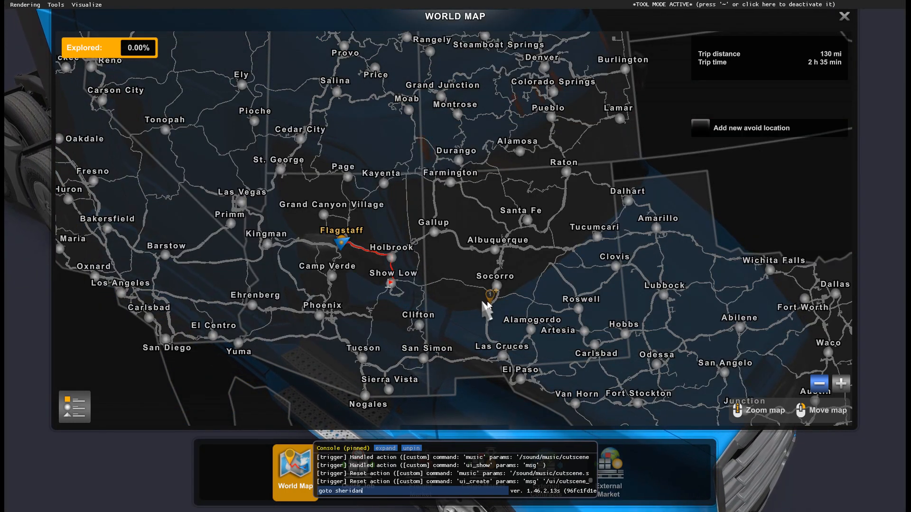
{"action": "type", "text": "g_set_time_6"}
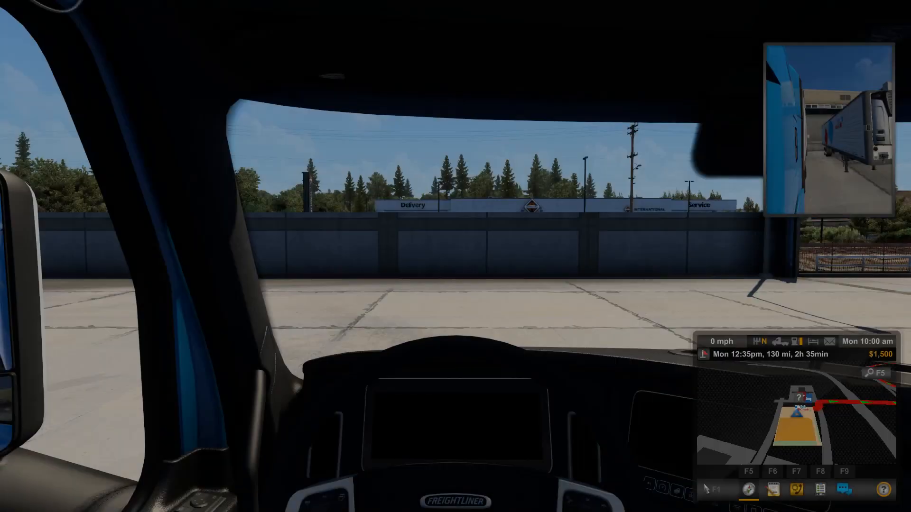
{"action": "key", "text": "Escape"}
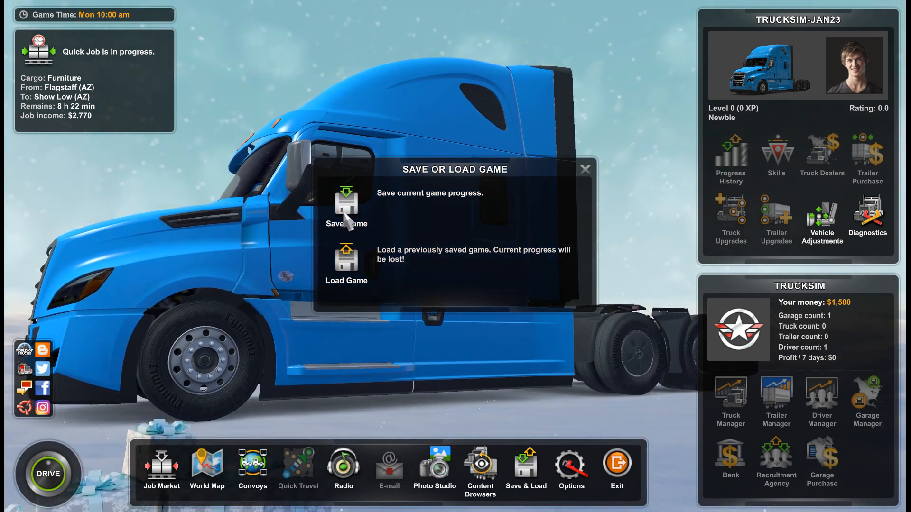
Step: Save the current game under the name '1'
{"action": "left_click", "coordinate": [347, 209]}
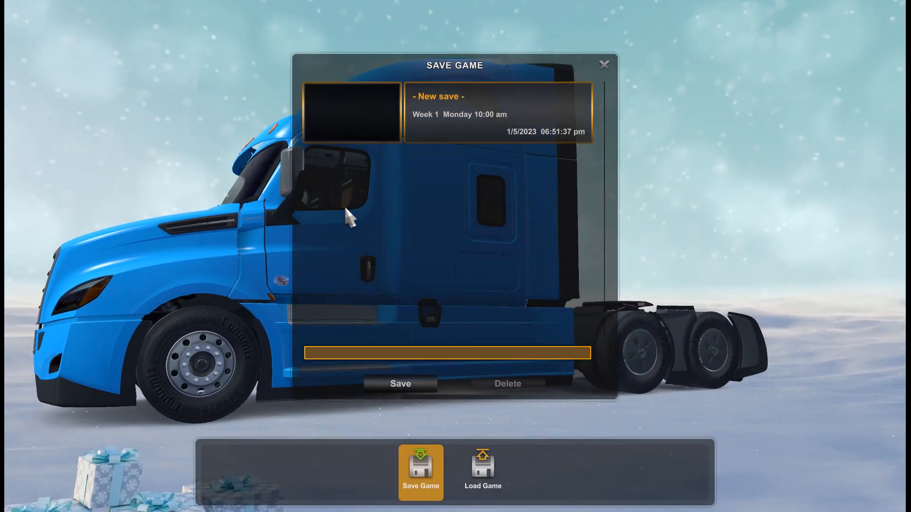
{"action": "type", "text": "1"}
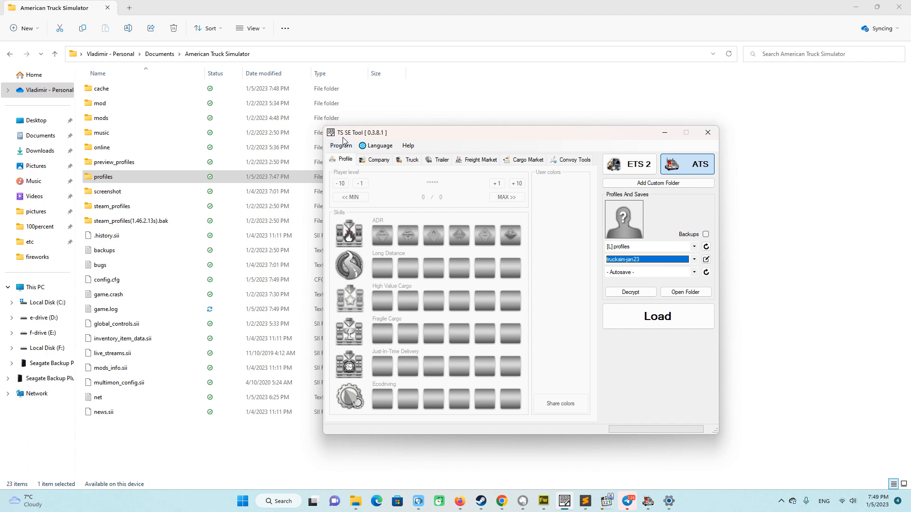
{"action": "mouse_move", "coordinate": [367, 141]}
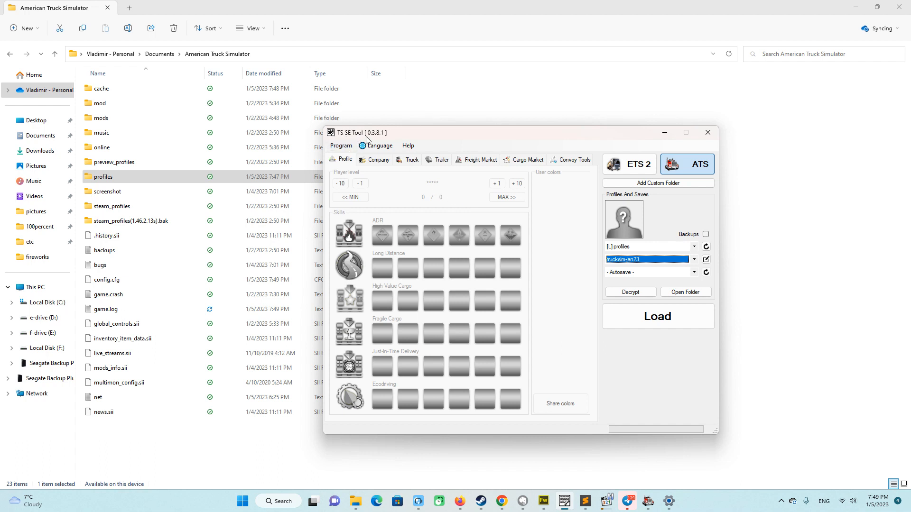
{"action": "mouse_move", "coordinate": [405, 139]}
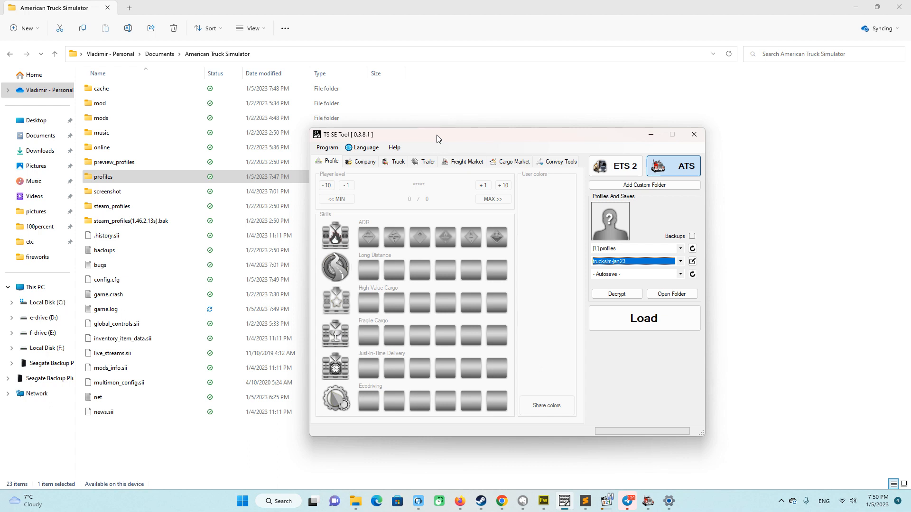
{"action": "mouse_move", "coordinate": [445, 142]}
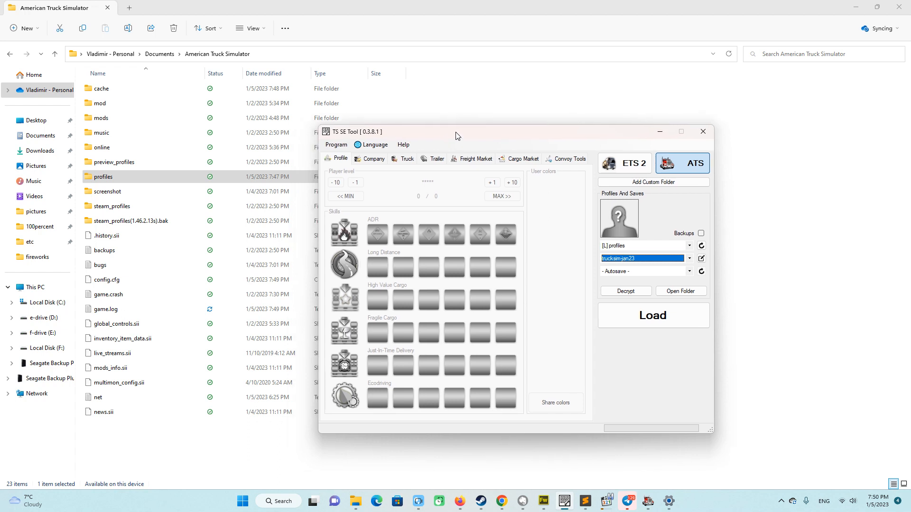
{"action": "mouse_move", "coordinate": [572, 194]}
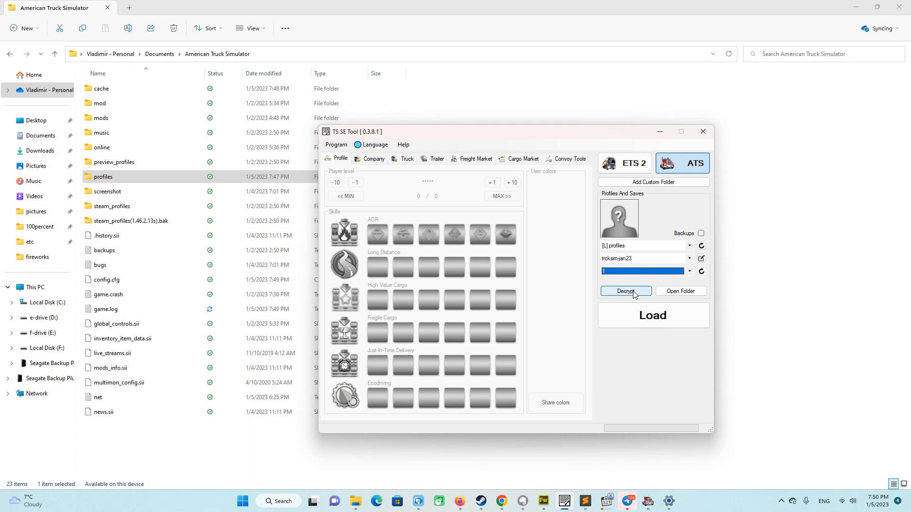
Step: Decrypt save 1 of trucksim-jan23 in TS SE Tool and close the tool
{"action": "left_click", "coordinate": [625, 291]}
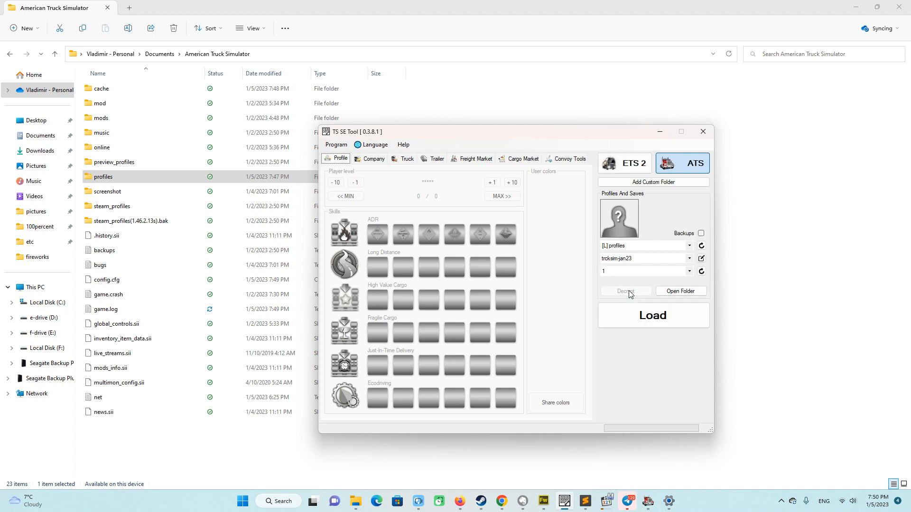
{"action": "mouse_move", "coordinate": [638, 294]}
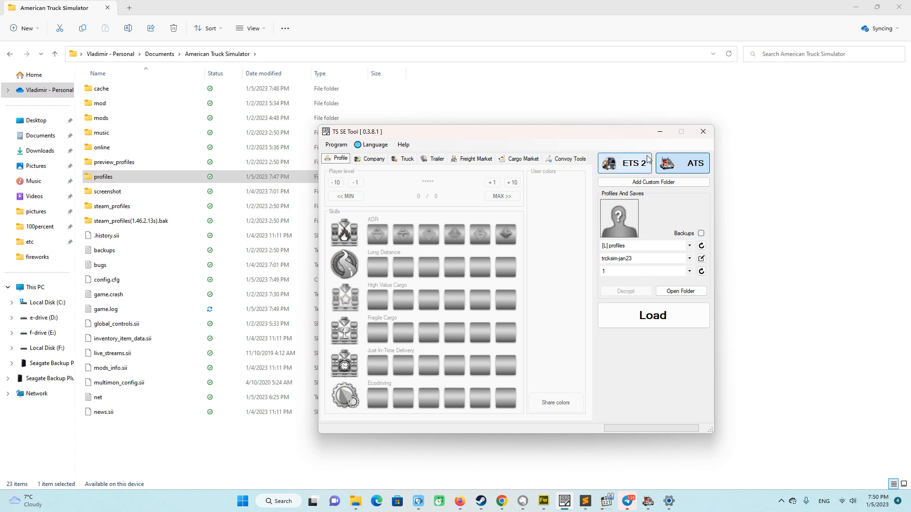
{"action": "left_click", "coordinate": [702, 131]}
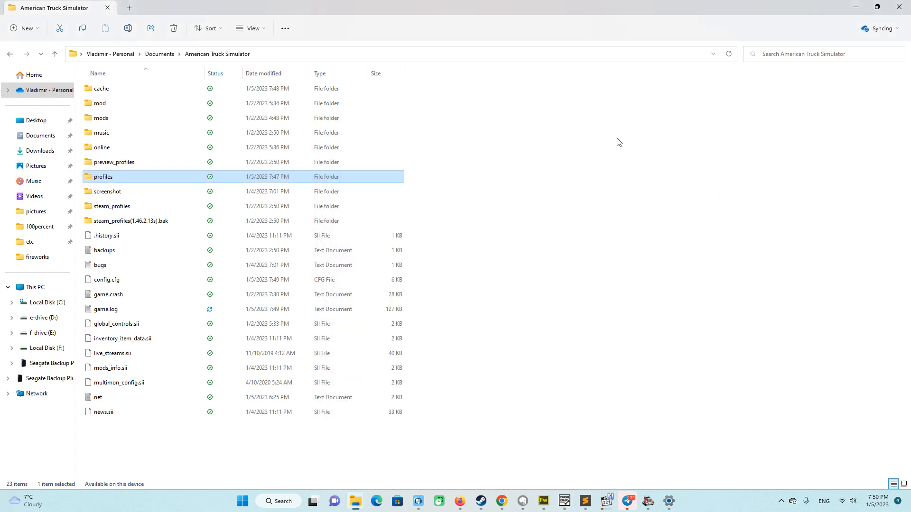
{"action": "mouse_move", "coordinate": [105, 178]}
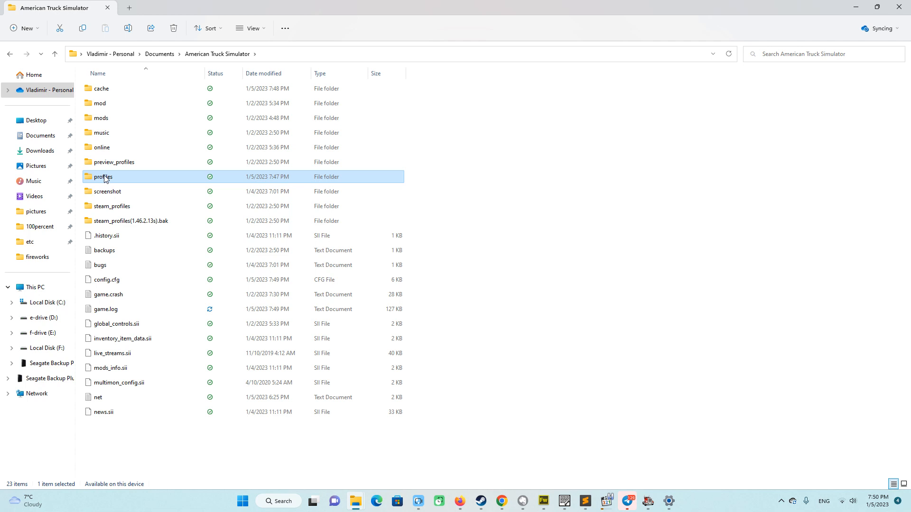
Step: Open the profiles folder and select the most recently modified profile
{"action": "double_click", "coordinate": [103, 177]}
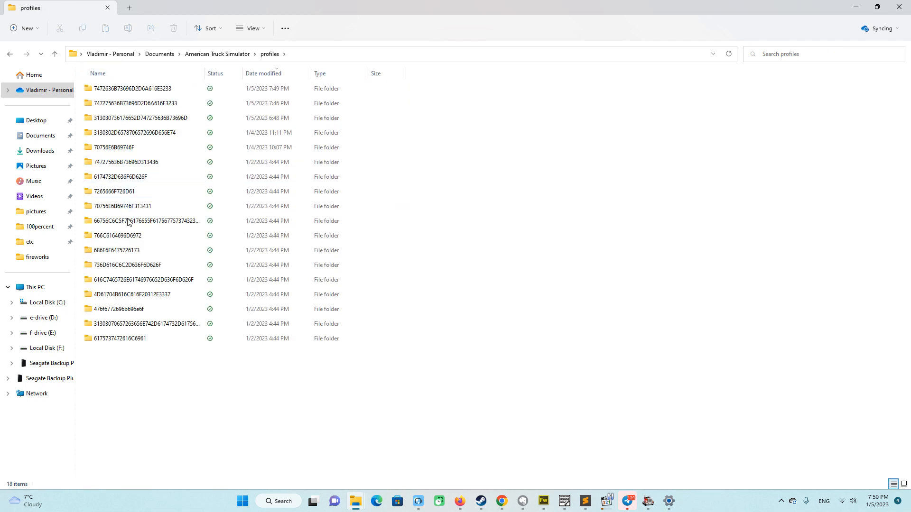
{"action": "left_click", "coordinate": [140, 118]}
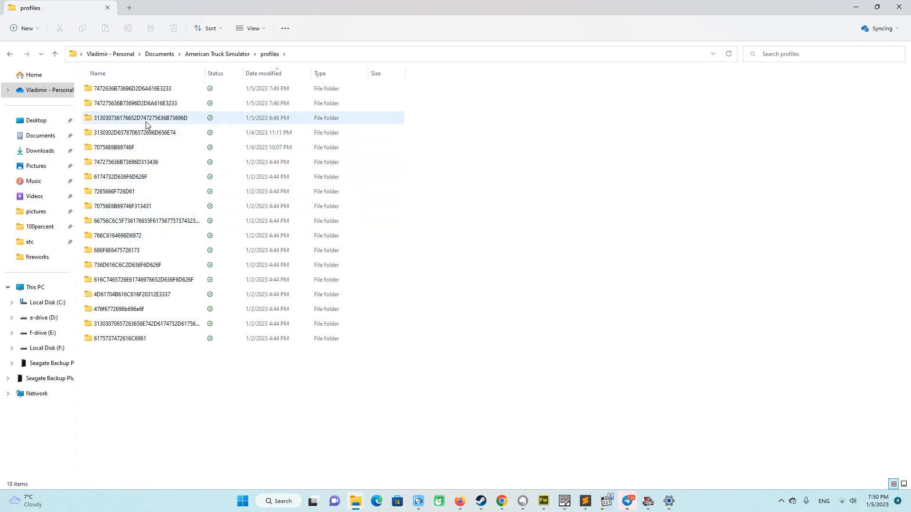
{"action": "left_click", "coordinate": [148, 88]}
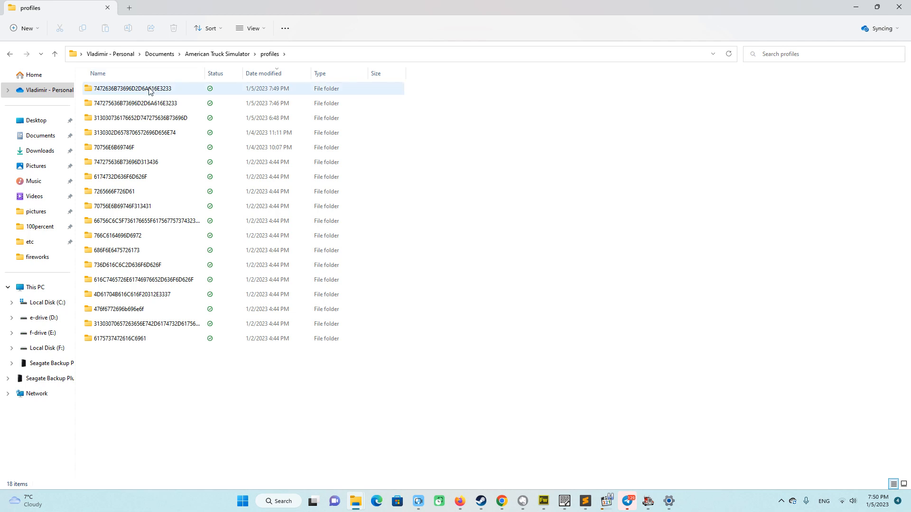
{"action": "left_click", "coordinate": [143, 324]}
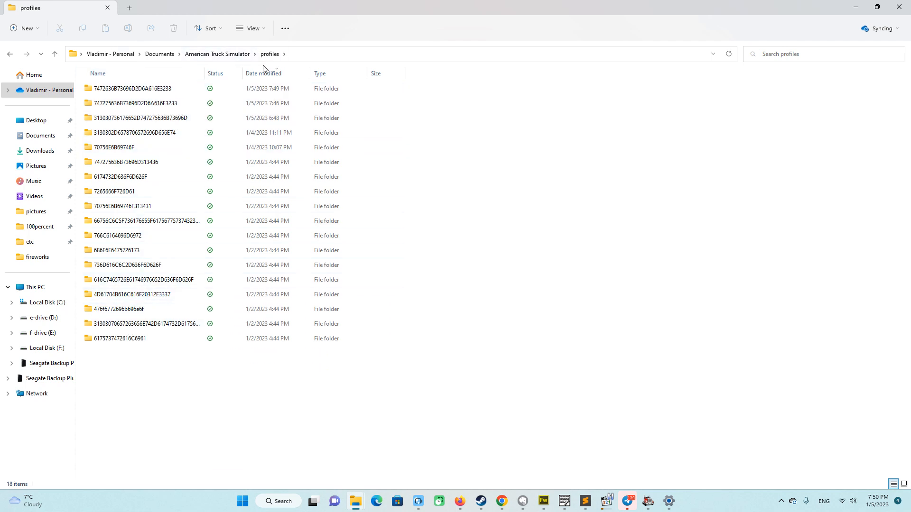
{"action": "left_click", "coordinate": [134, 88]}
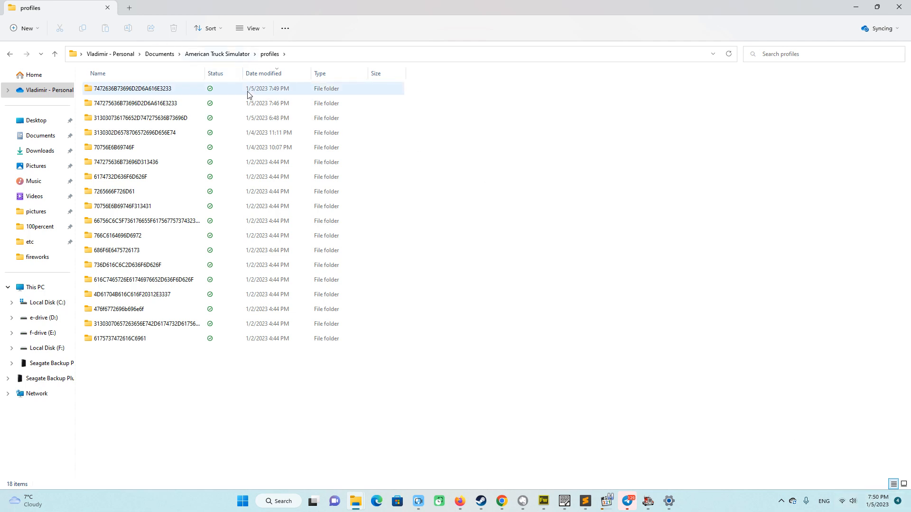
{"action": "mouse_move", "coordinate": [146, 88]}
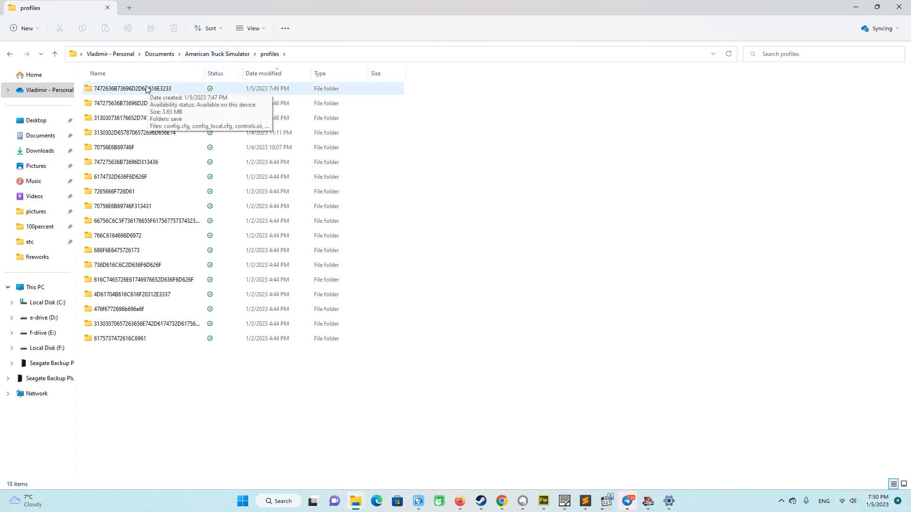
{"action": "left_click", "coordinate": [134, 89]}
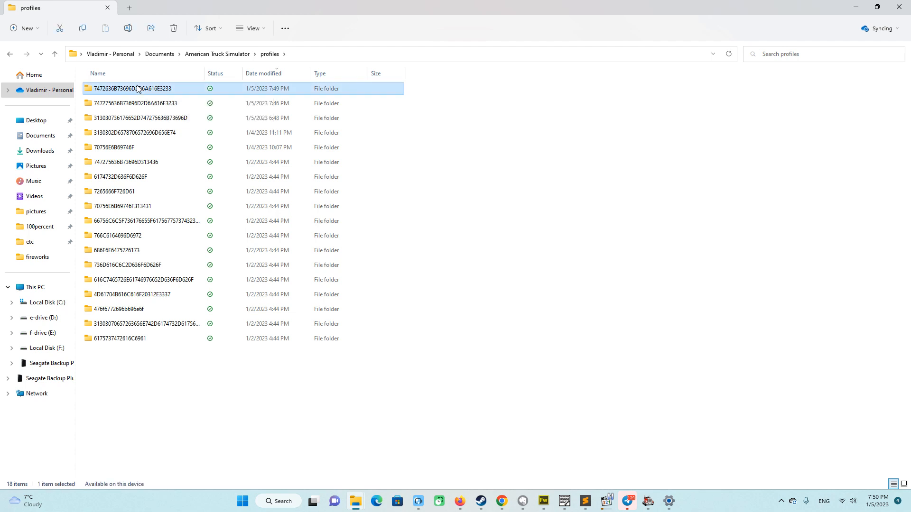
Step: Open the newest profile's save folder 1 and bring up game.sii's context menu
{"action": "double_click", "coordinate": [133, 88]}
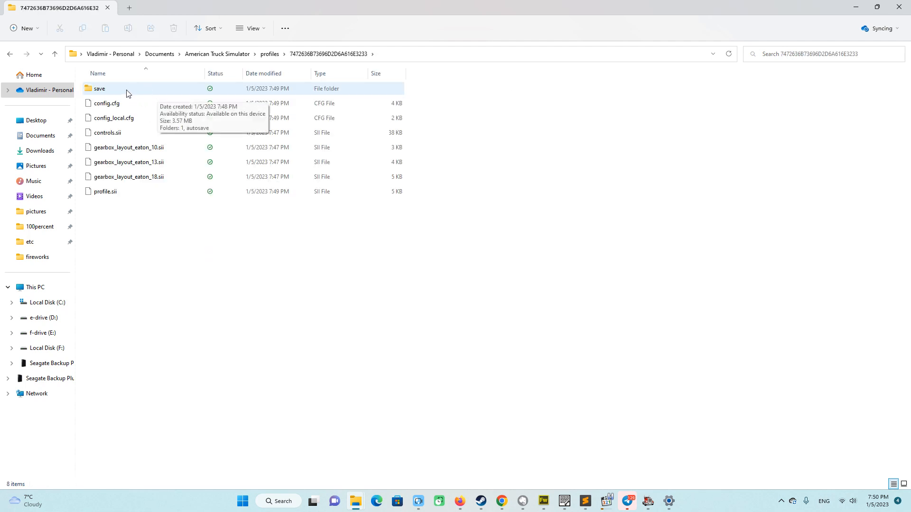
{"action": "mouse_move", "coordinate": [120, 91]}
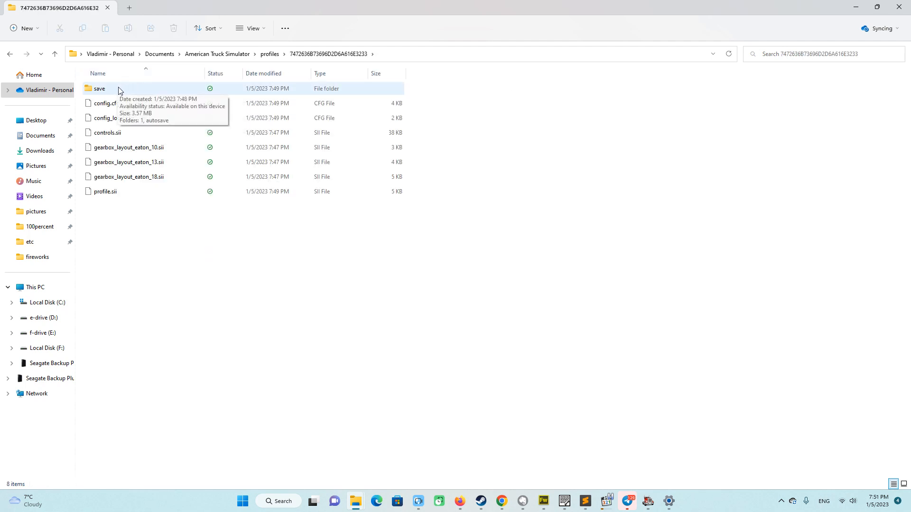
{"action": "double_click", "coordinate": [99, 88]}
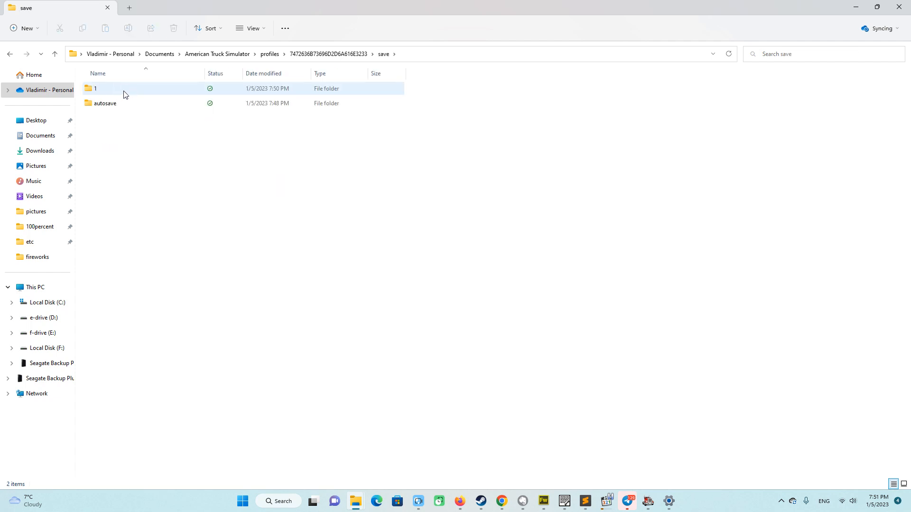
{"action": "double_click", "coordinate": [95, 88]}
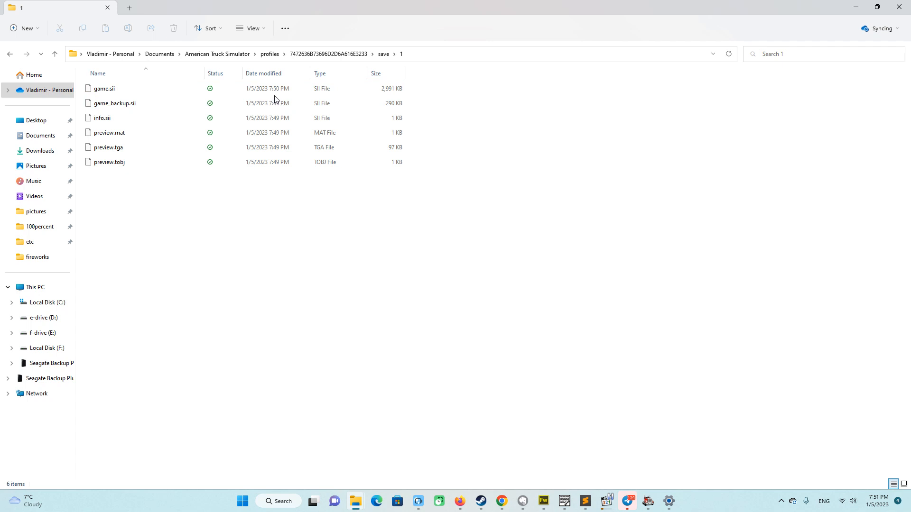
{"action": "right_click", "coordinate": [103, 88]}
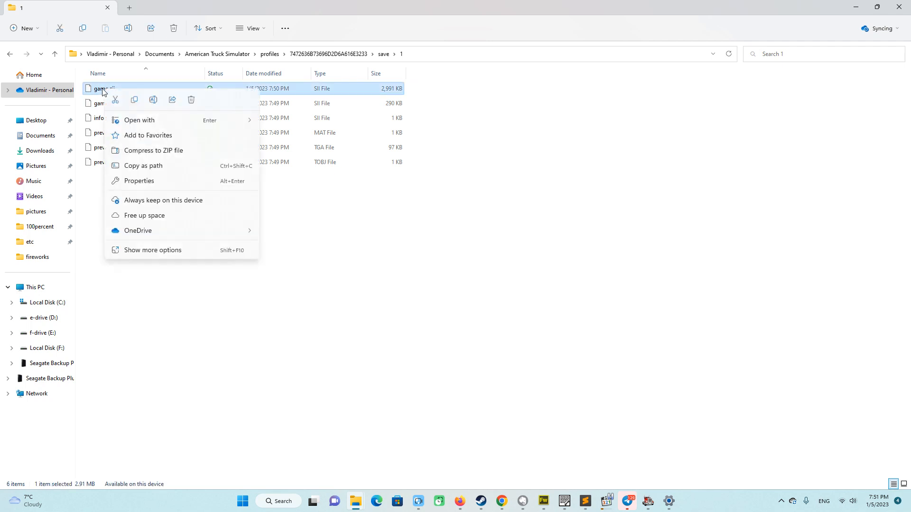
{"action": "mouse_move", "coordinate": [138, 120]}
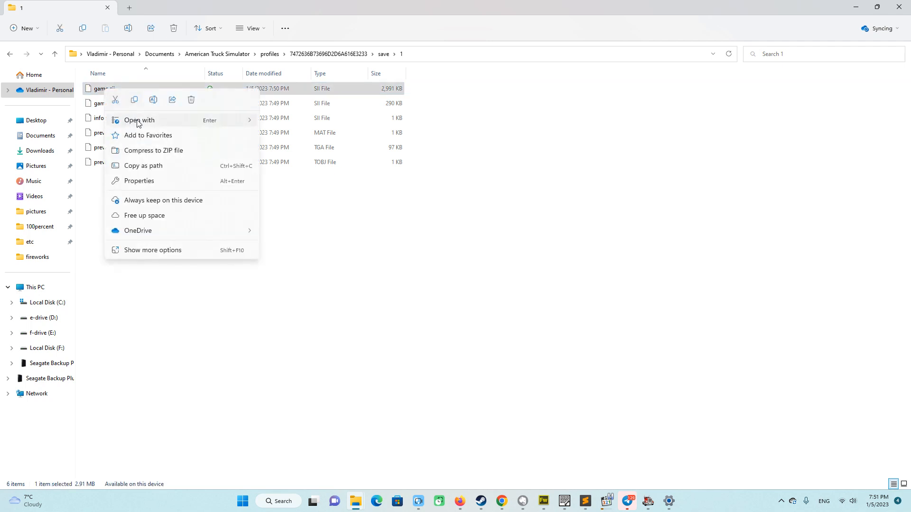
Step: Open game.sii in Sublime Text, close the duplicate tab, and browse the save
{"action": "left_click", "coordinate": [139, 120]}
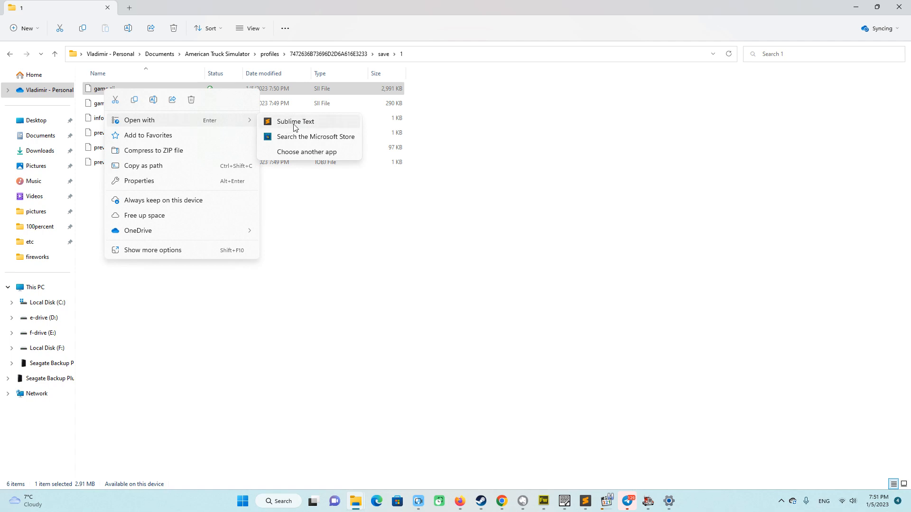
{"action": "left_click", "coordinate": [295, 122]}
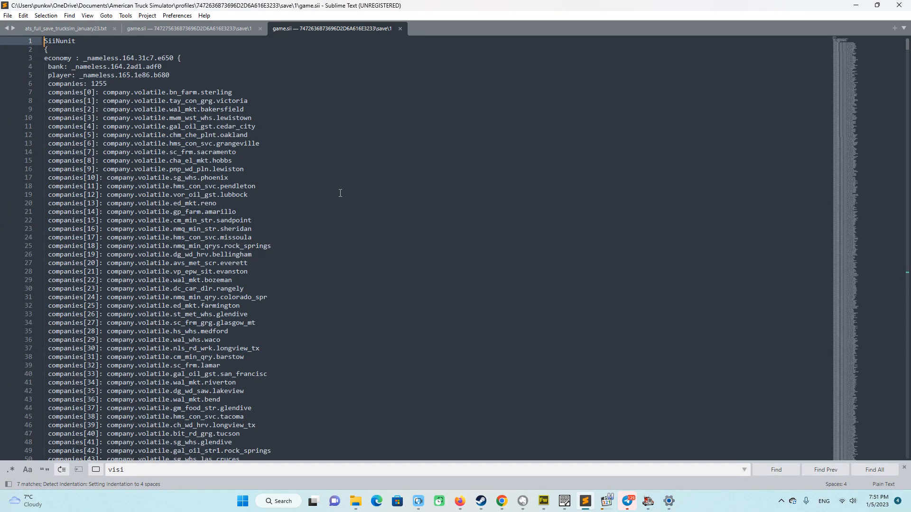
{"action": "mouse_move", "coordinate": [261, 28]}
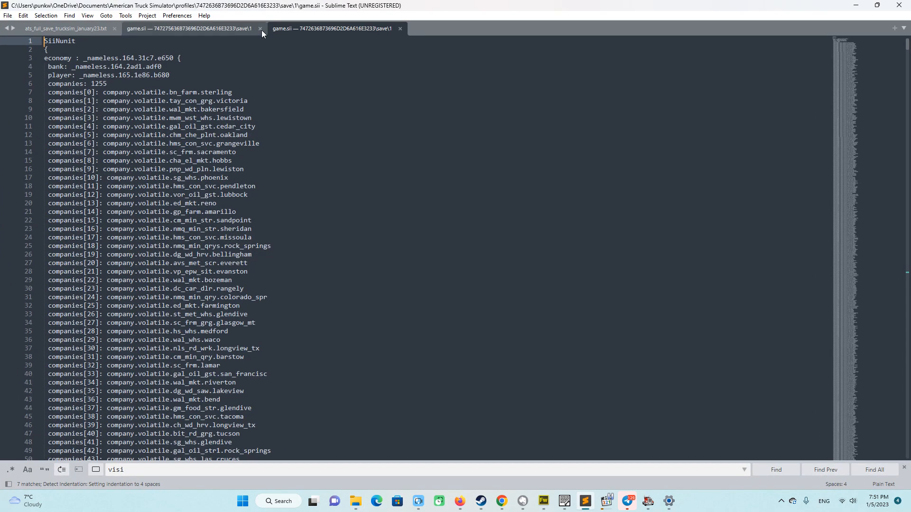
{"action": "left_click", "coordinate": [261, 28]}
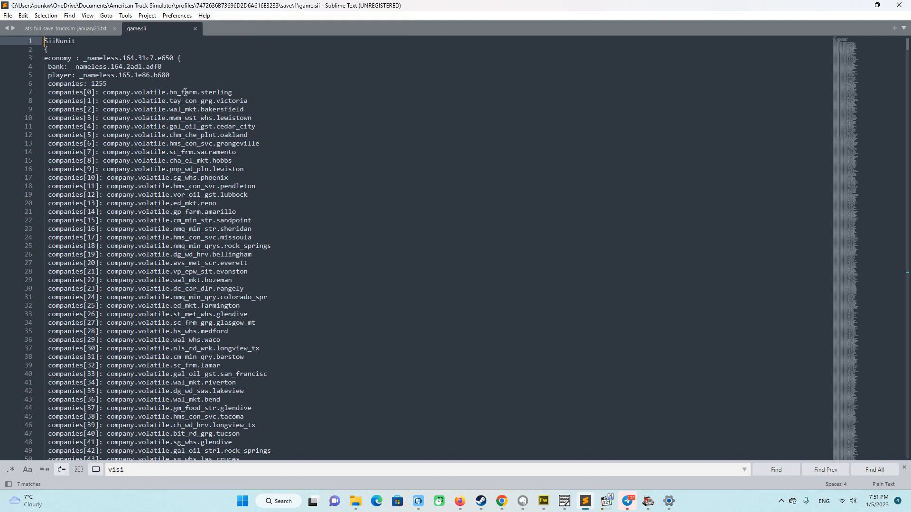
{"action": "mouse_move", "coordinate": [271, 191]}
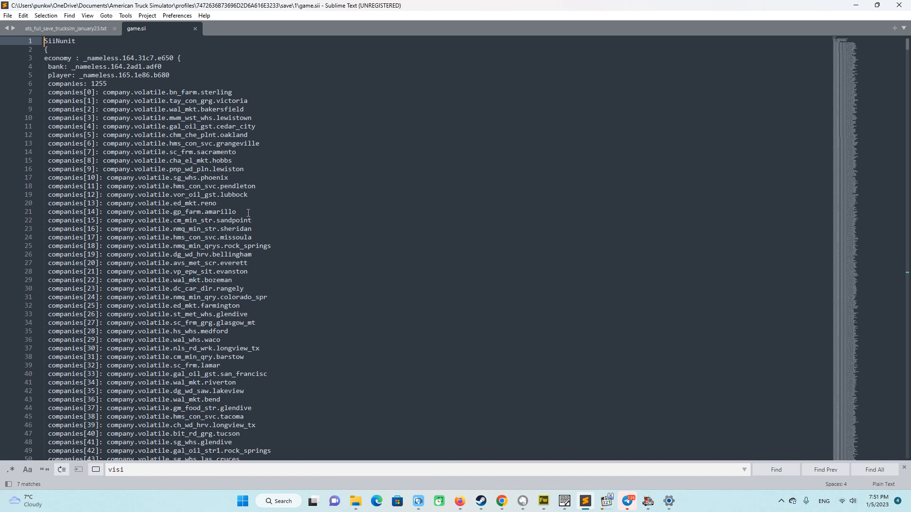
{"action": "mouse_move", "coordinate": [227, 241]}
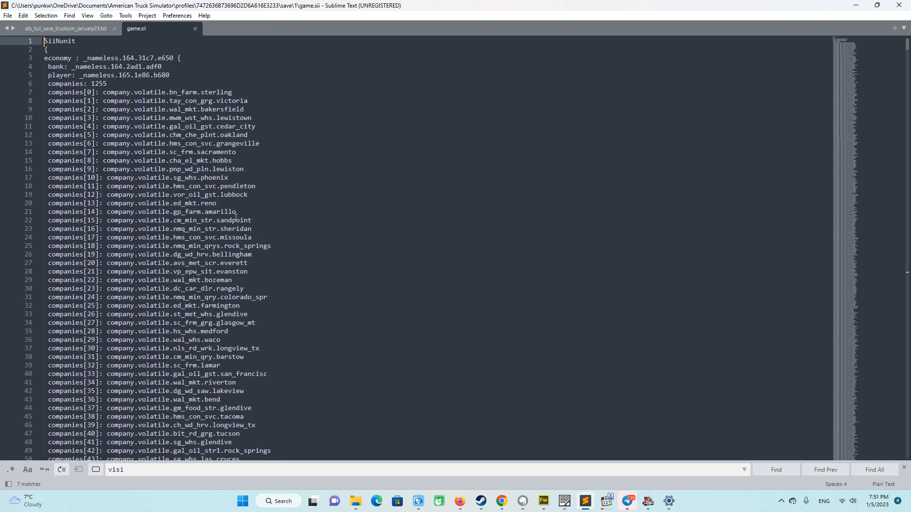
{"action": "scroll", "scroll_direction": "down", "scroll_amount": 3}
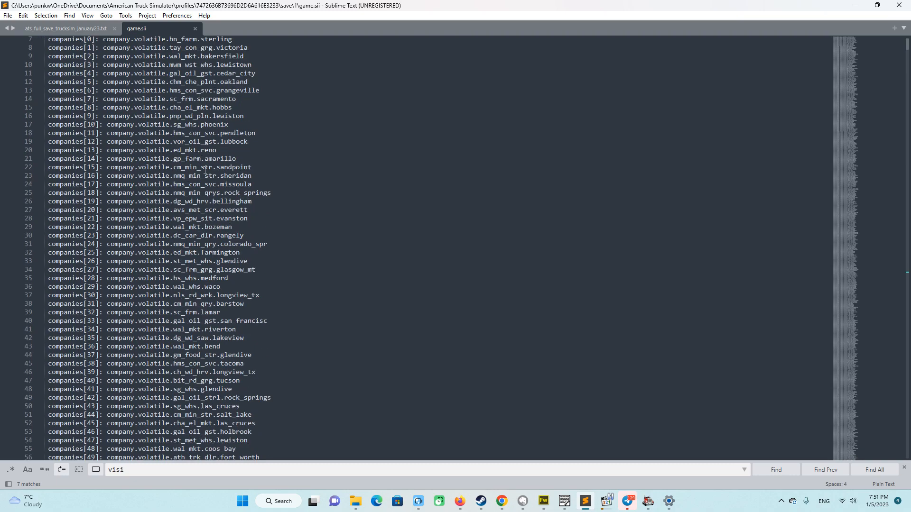
{"action": "scroll", "scroll_direction": "up", "scroll_amount": 3}
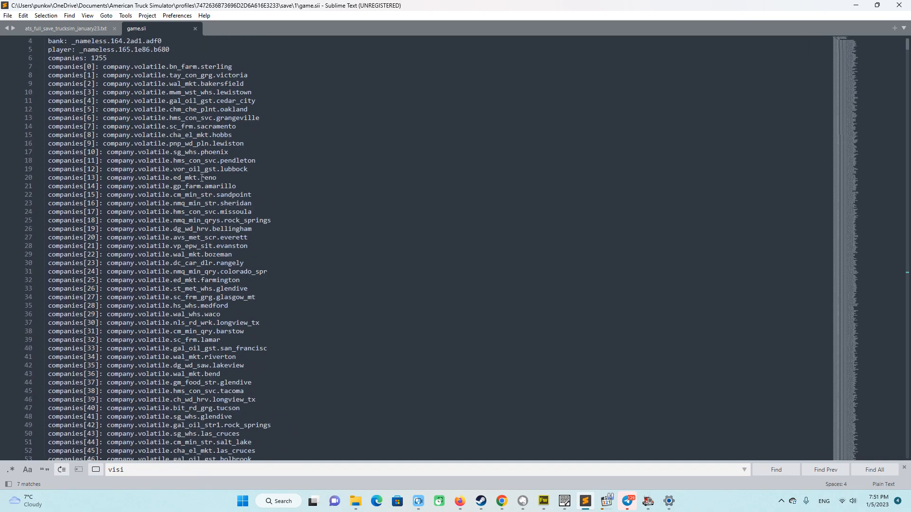
{"action": "scroll", "scroll_direction": "up", "scroll_amount": 3}
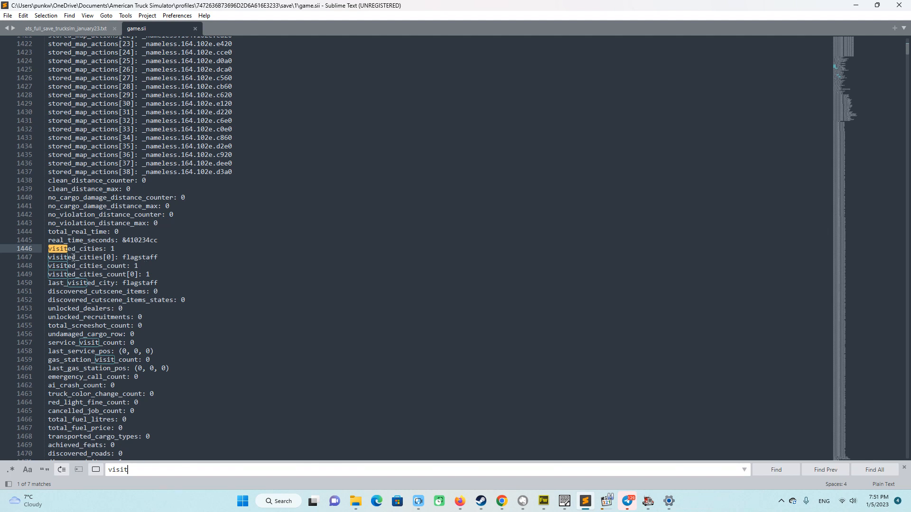
{"action": "mouse_move", "coordinate": [128, 258]}
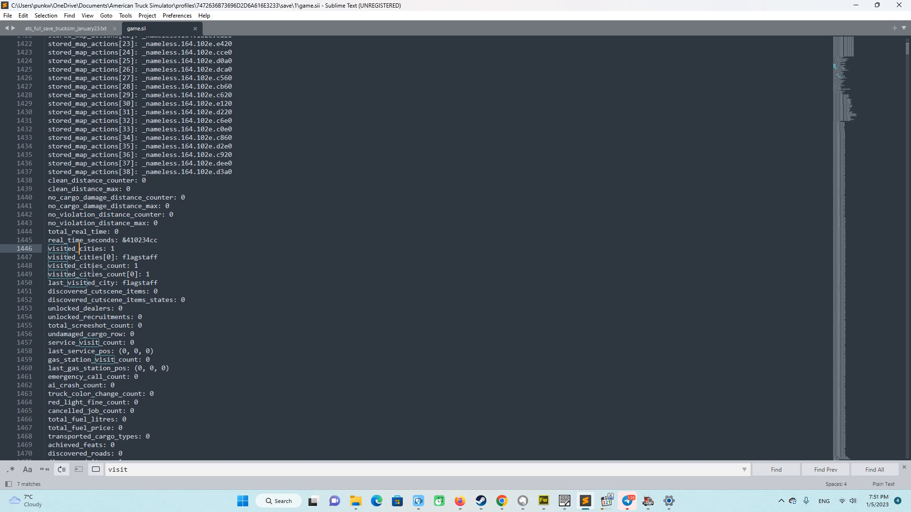
{"action": "mouse_move", "coordinate": [64, 29]}
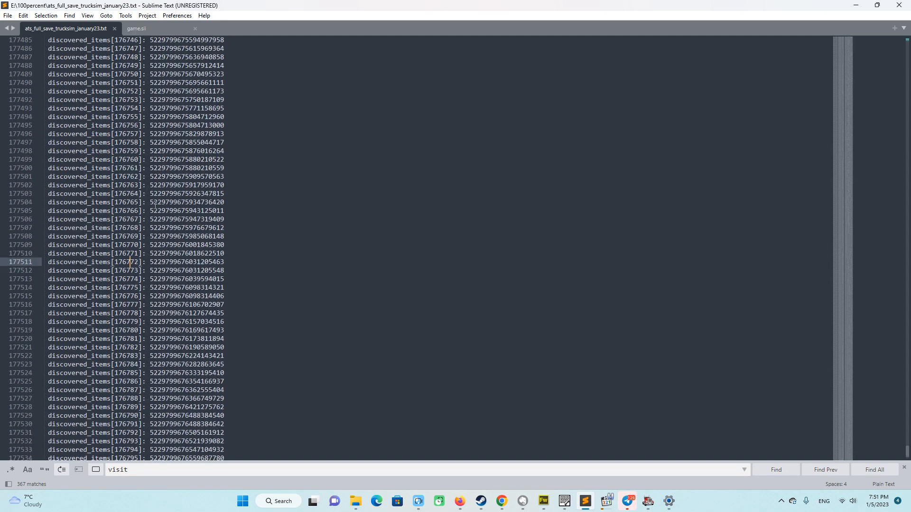
Step: Copy the ats_full_save discovered_items block, about 8.2 million characters
{"action": "scroll", "scroll_direction": "up", "scroll_amount": 3}
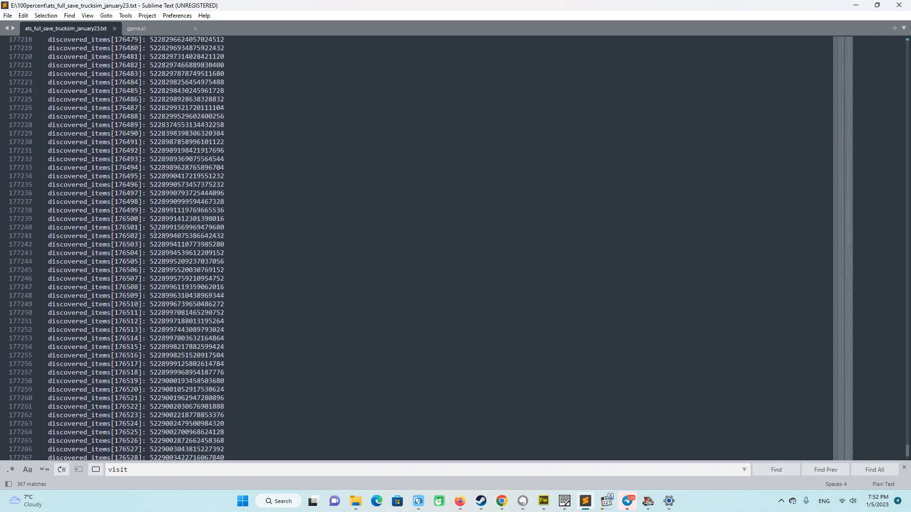
{"action": "scroll", "scroll_direction": "up", "scroll_amount": 3}
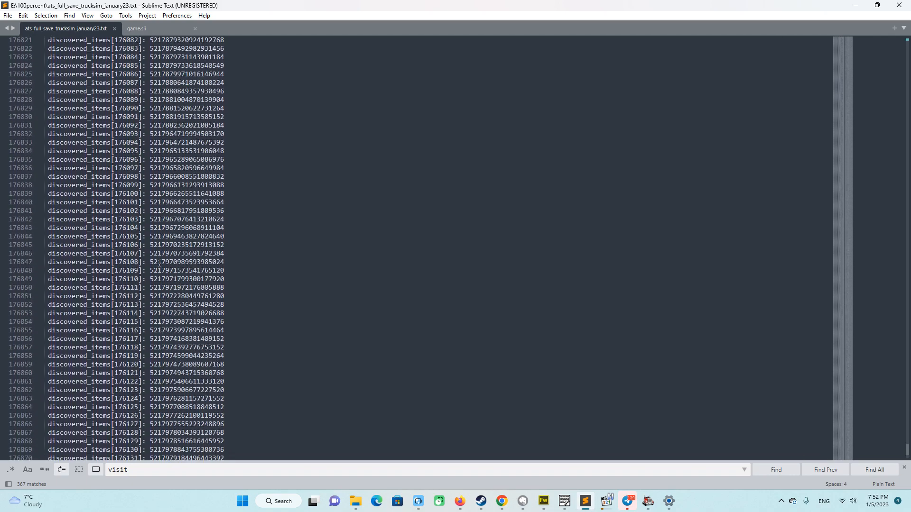
{"action": "scroll", "scroll_direction": "up", "scroll_amount": 3}
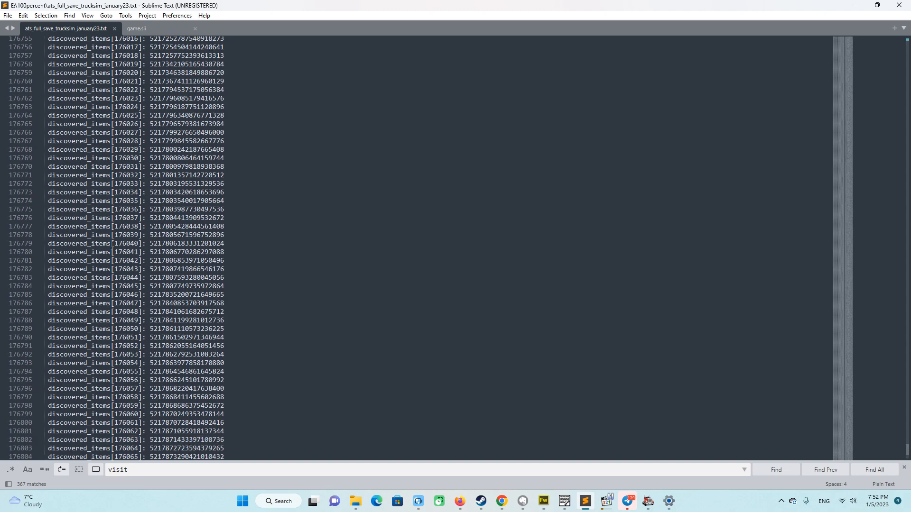
{"action": "scroll", "scroll_direction": "down", "scroll_amount": 3}
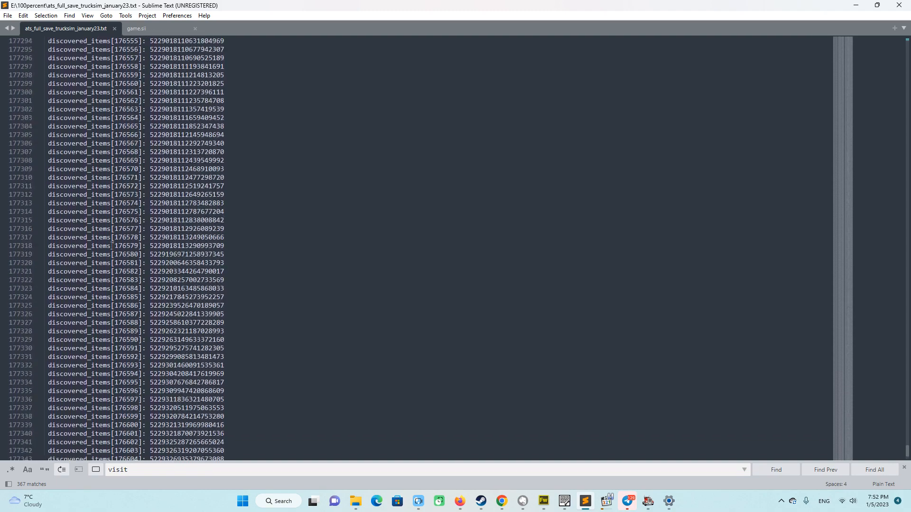
{"action": "scroll", "scroll_direction": "down", "scroll_amount": 3}
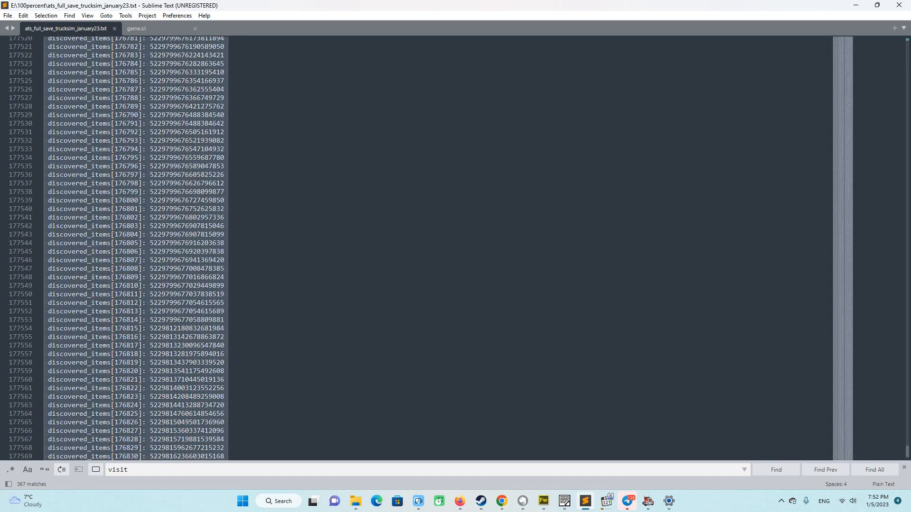
{"action": "key", "text": "ctrl+c"}
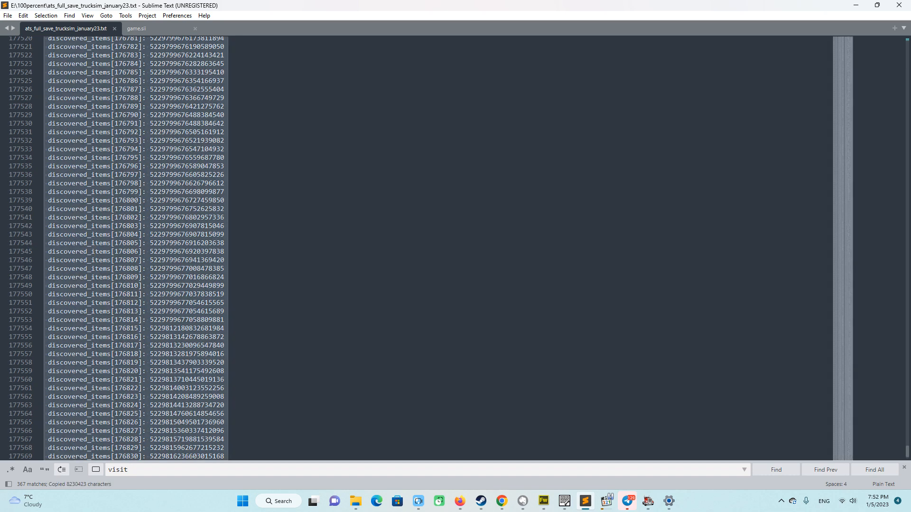
{"action": "mouse_move", "coordinate": [137, 29]}
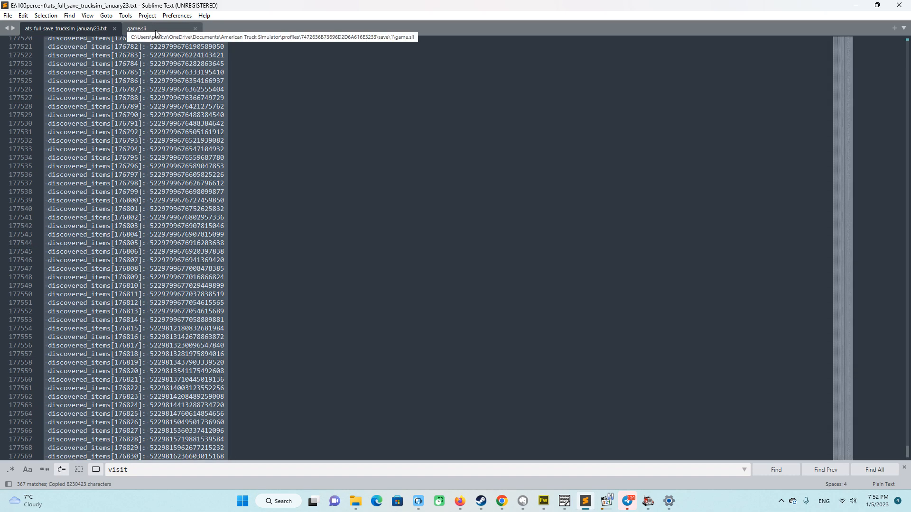
Step: Replace the visited_cities-to-discovered_items block in game.sii with the full copied list and save
{"action": "left_click", "coordinate": [154, 29]}
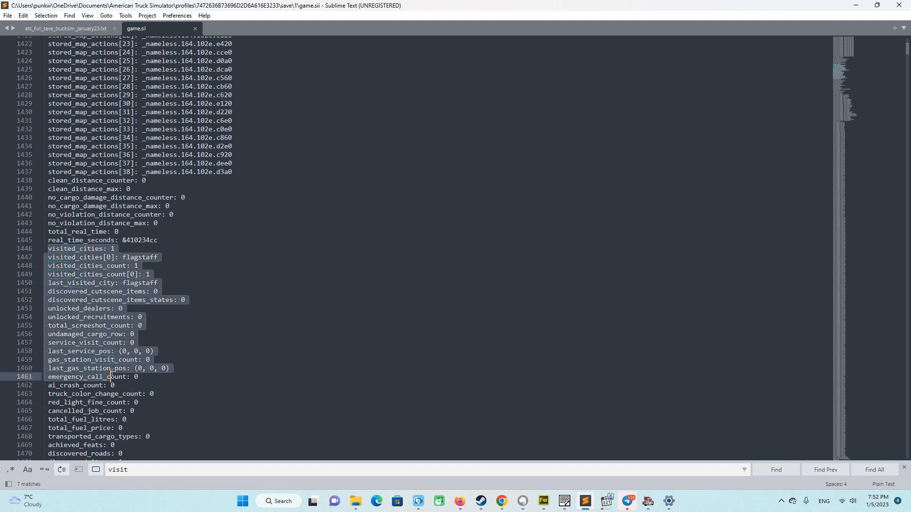
{"action": "scroll", "scroll_direction": "down", "scroll_amount": 3}
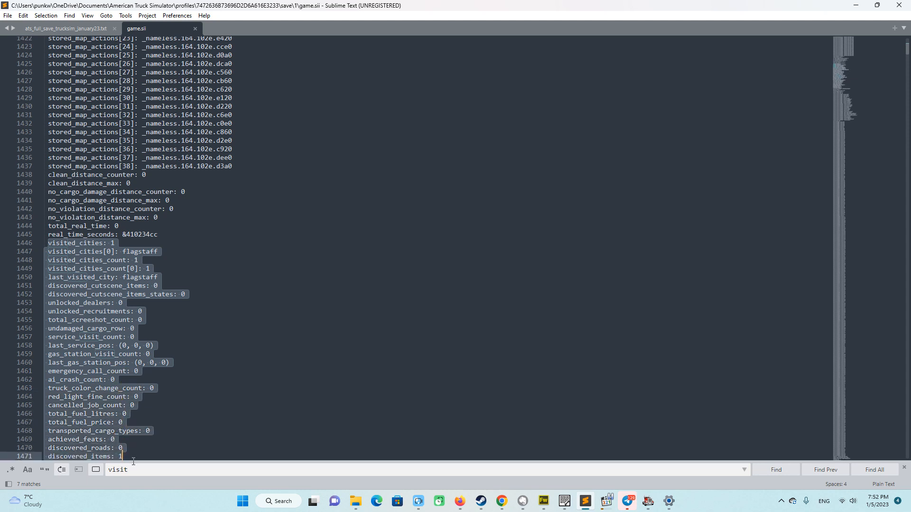
{"action": "scroll", "scroll_direction": "down", "scroll_amount": 3}
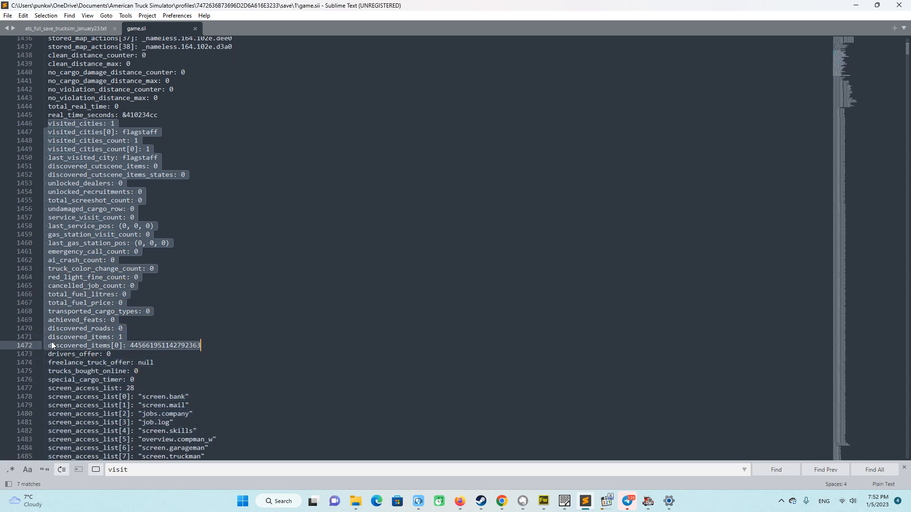
{"action": "mouse_move", "coordinate": [54, 330]}
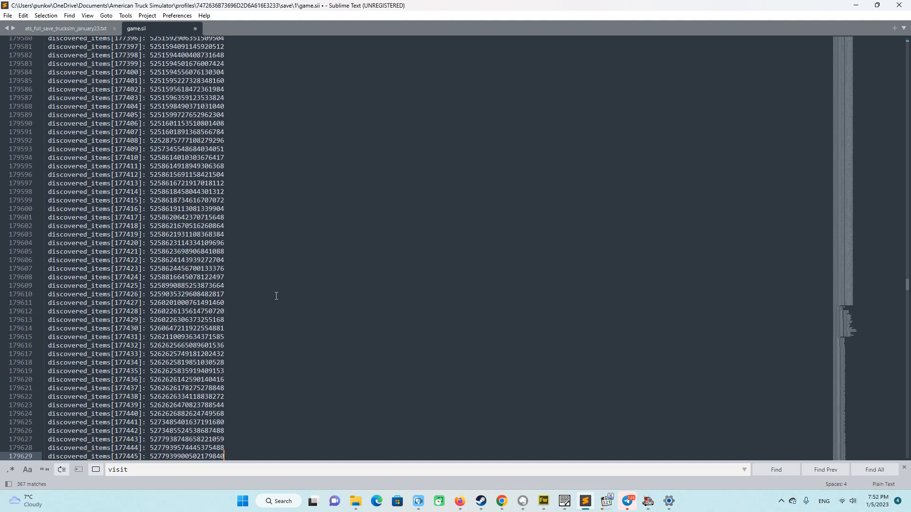
{"action": "scroll", "scroll_direction": "up", "scroll_amount": 3}
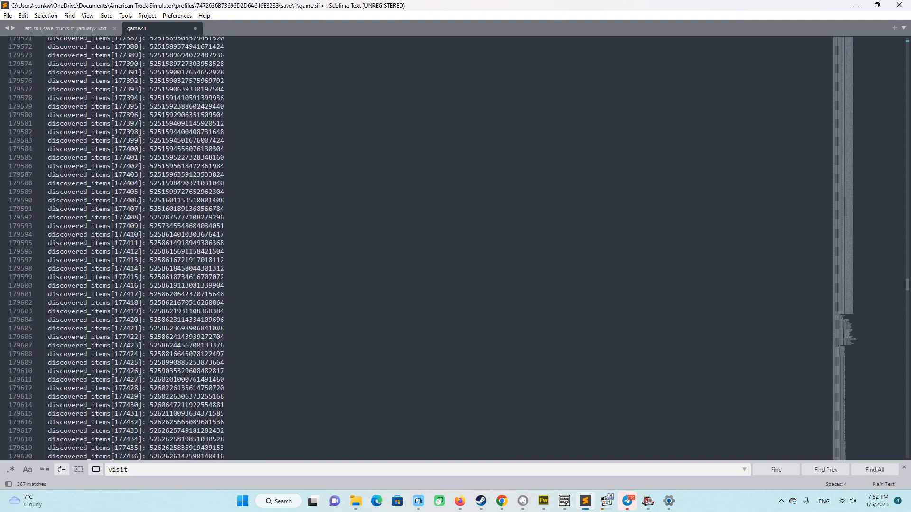
{"action": "scroll", "scroll_direction": "up", "scroll_amount": 3}
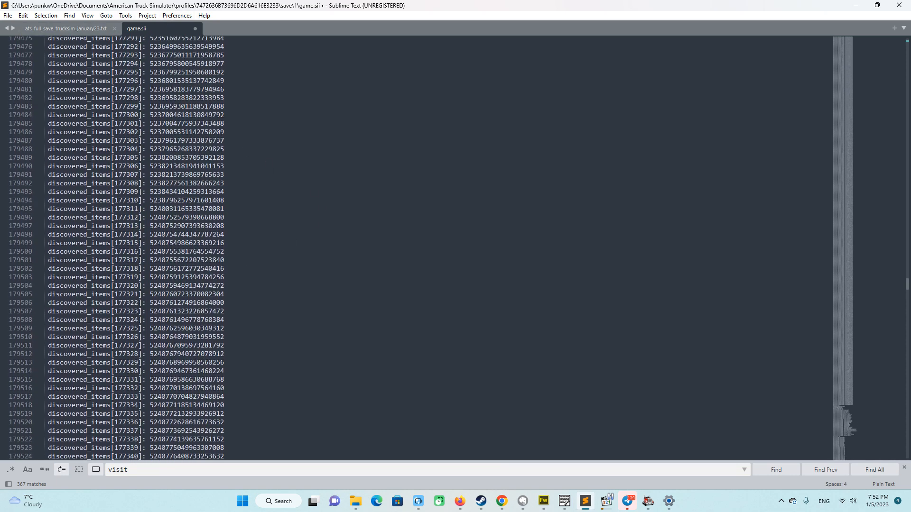
{"action": "key", "text": "ctrl+s"}
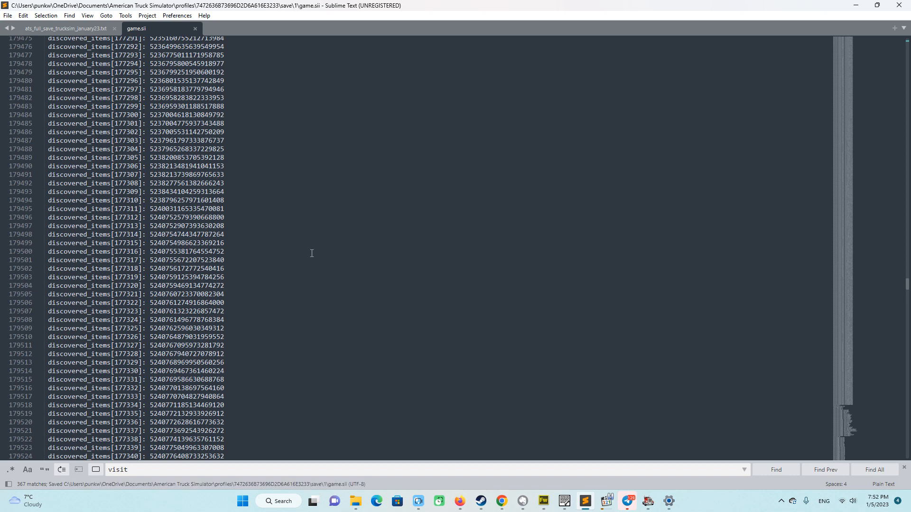
{"action": "mouse_move", "coordinate": [574, 455]}
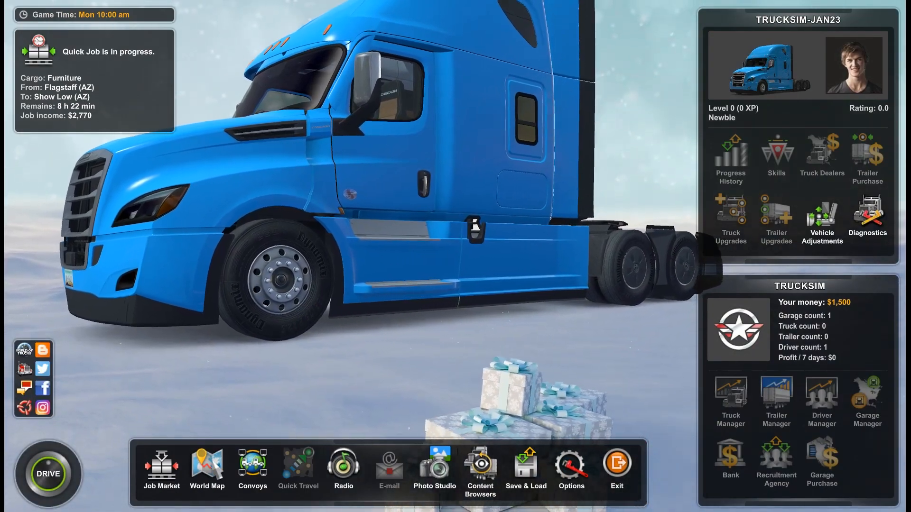
Step: Load save '1' from the Save & Load menu's Load Game list
{"action": "left_click", "coordinate": [207, 470]}
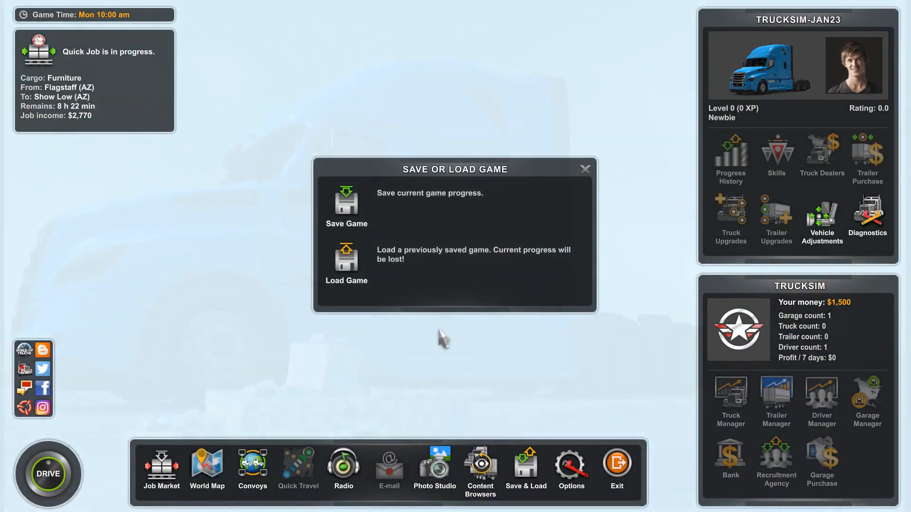
{"action": "left_click", "coordinate": [346, 257]}
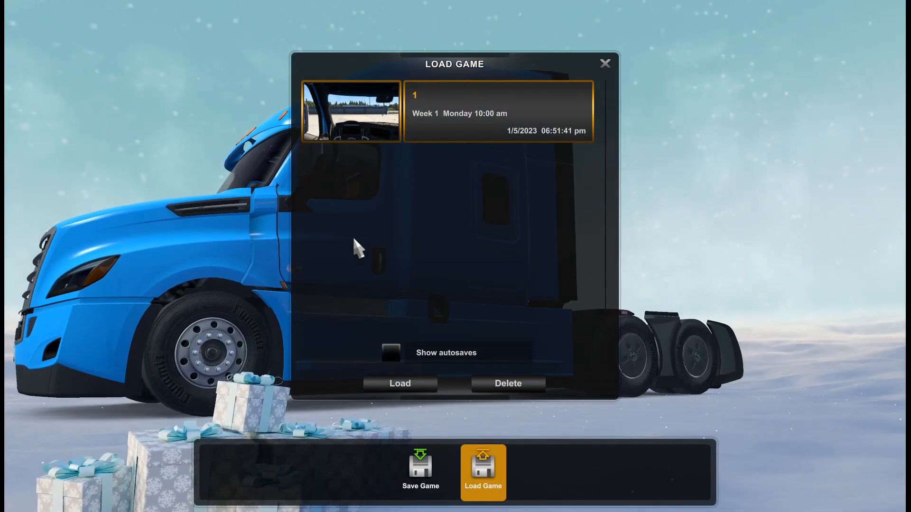
{"action": "mouse_move", "coordinate": [435, 310]}
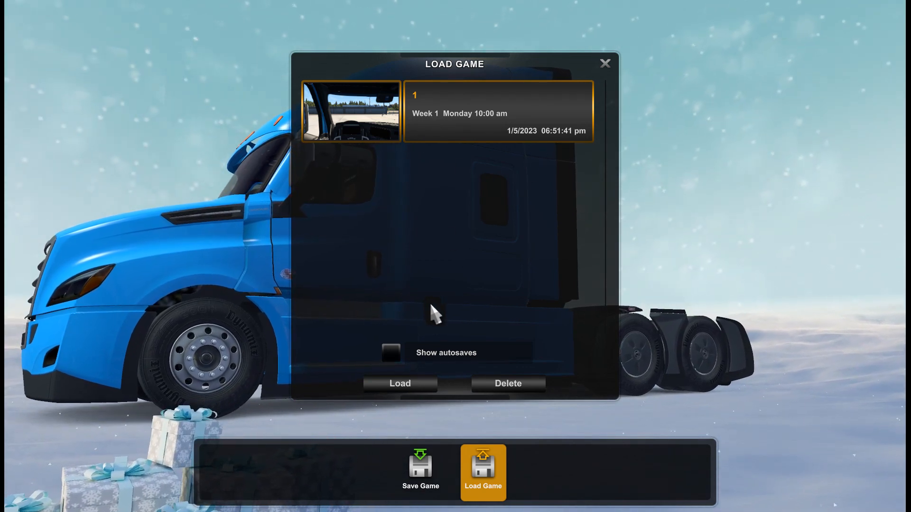
{"action": "mouse_move", "coordinate": [552, 137]}
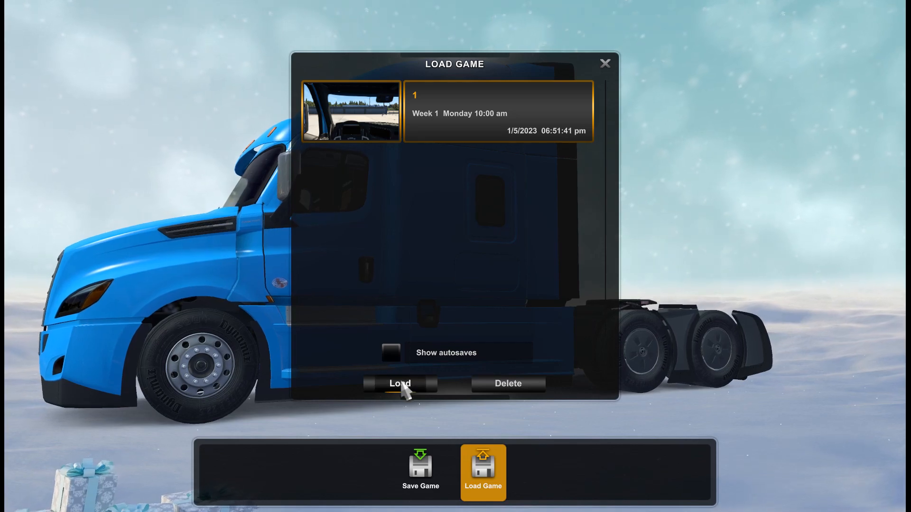
{"action": "left_click", "coordinate": [399, 383]}
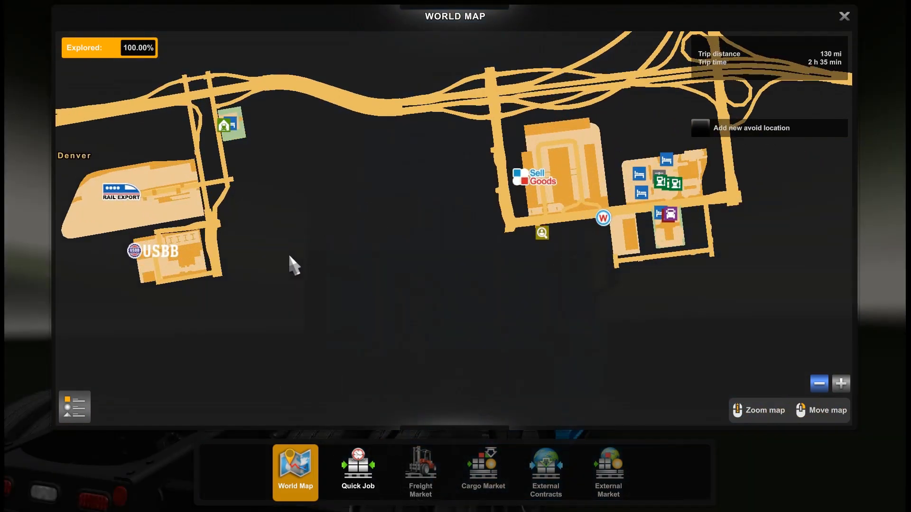
Step: Open the World Map and zoom out to see the fully explored Texas and New Mexico roads
{"action": "left_click", "coordinate": [819, 383]}
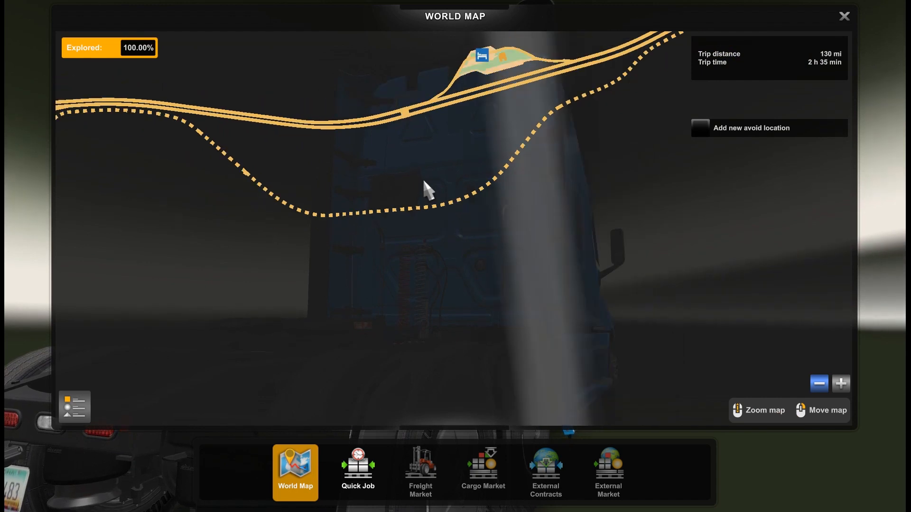
{"action": "scroll", "scroll_direction": "down", "scroll_amount": 3}
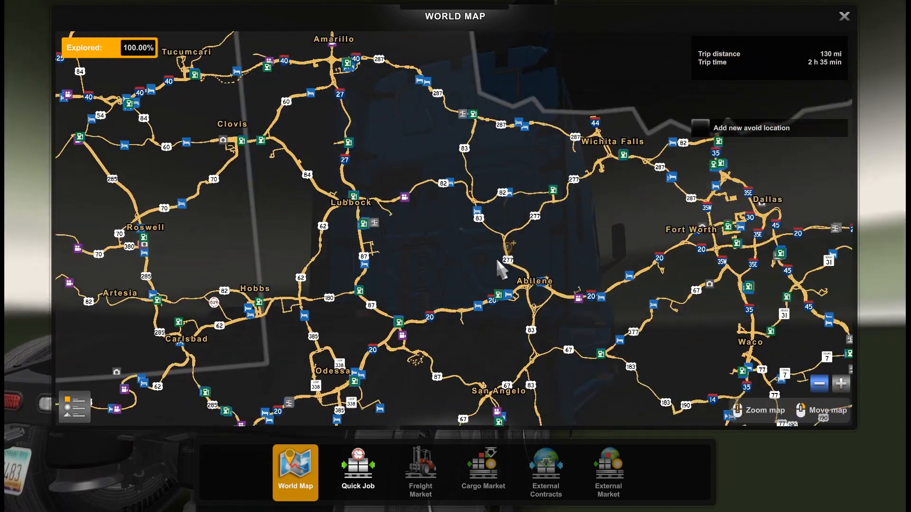